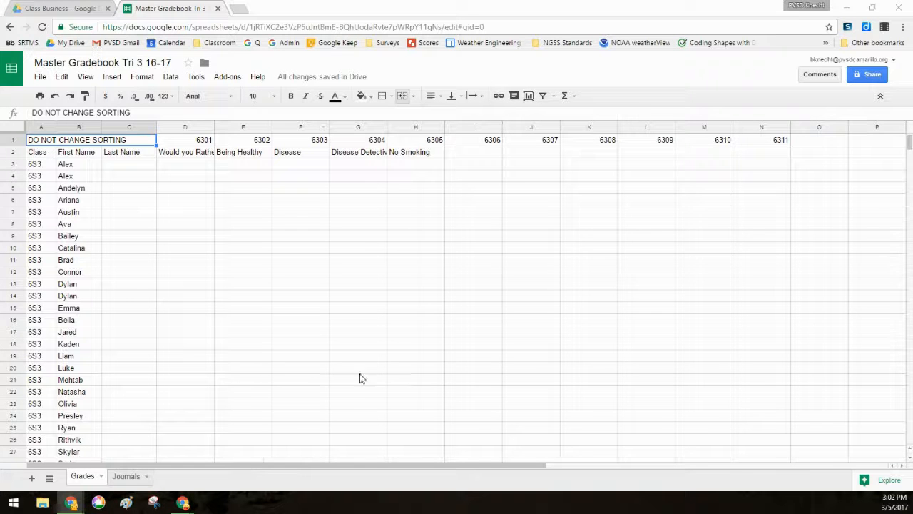
{"action": "mouse_move", "coordinate": [320, 272]}
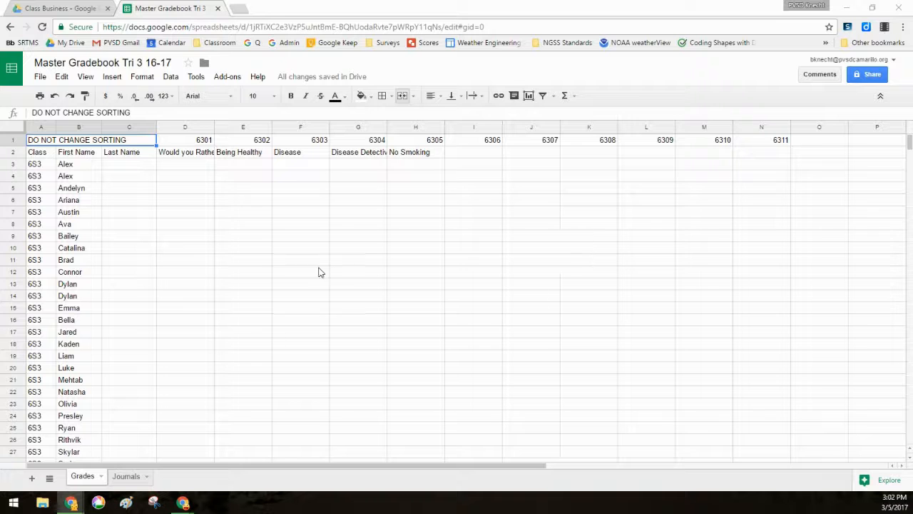
{"action": "mouse_move", "coordinate": [307, 169]}
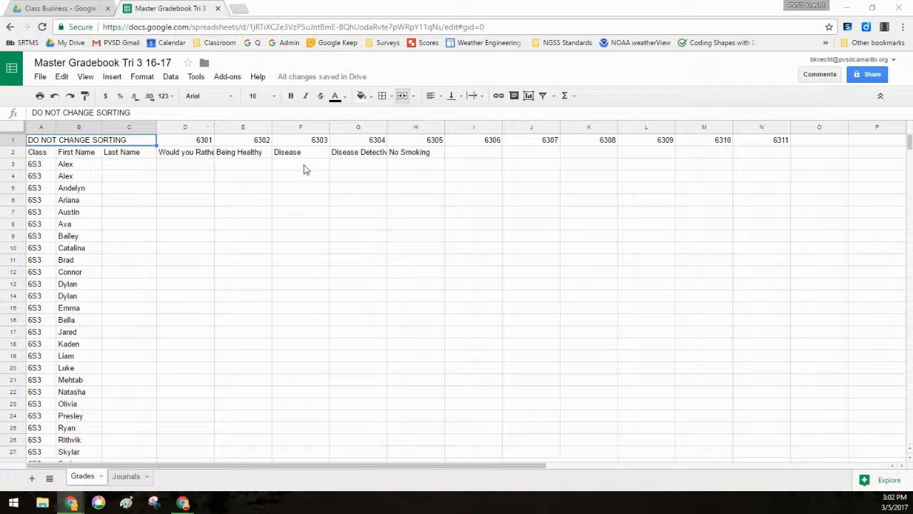
{"action": "mouse_move", "coordinate": [388, 343]}
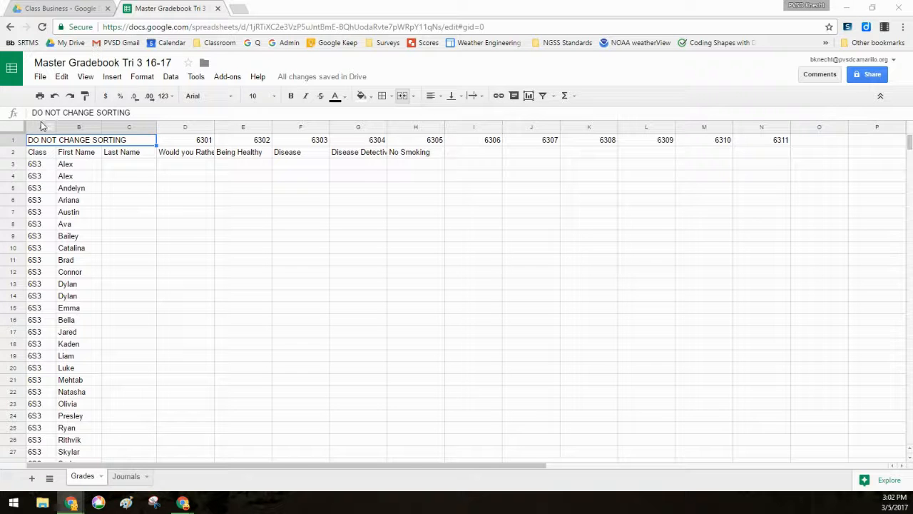
Freeze columns A through C so Class, First Name and Last Name stay in place.
{"action": "left_click", "coordinate": [77, 151]}
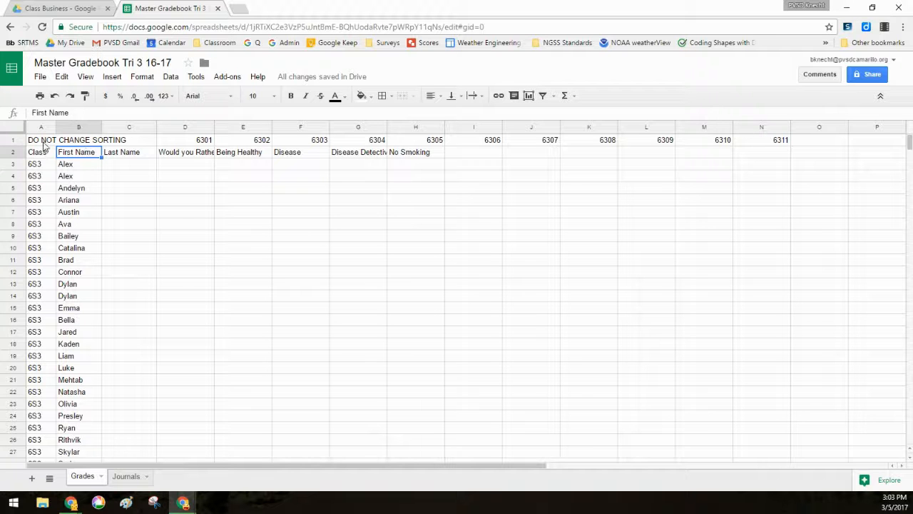
{"action": "left_click", "coordinate": [77, 139]}
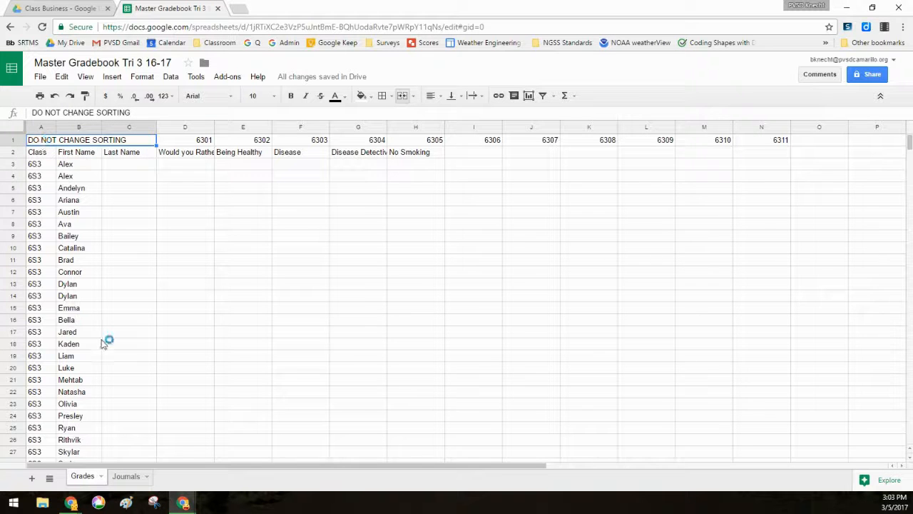
{"action": "mouse_move", "coordinate": [63, 234]}
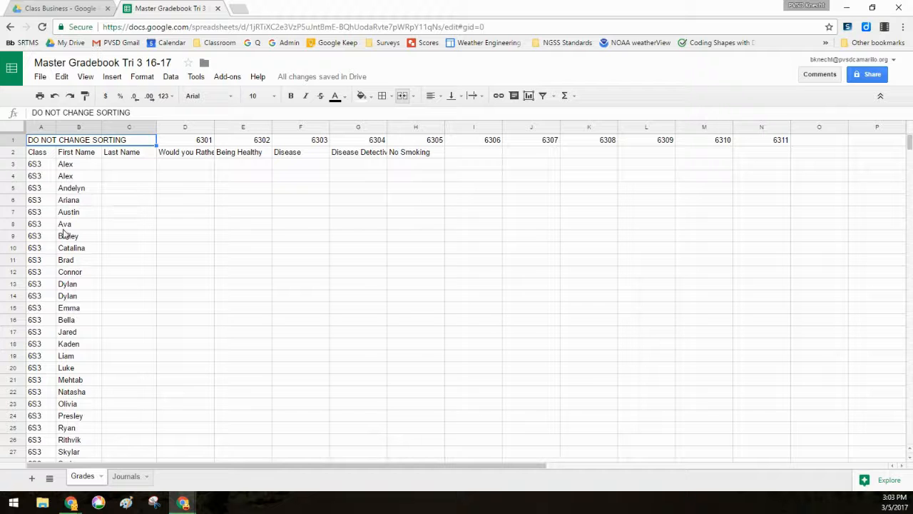
{"action": "mouse_move", "coordinate": [80, 177]}
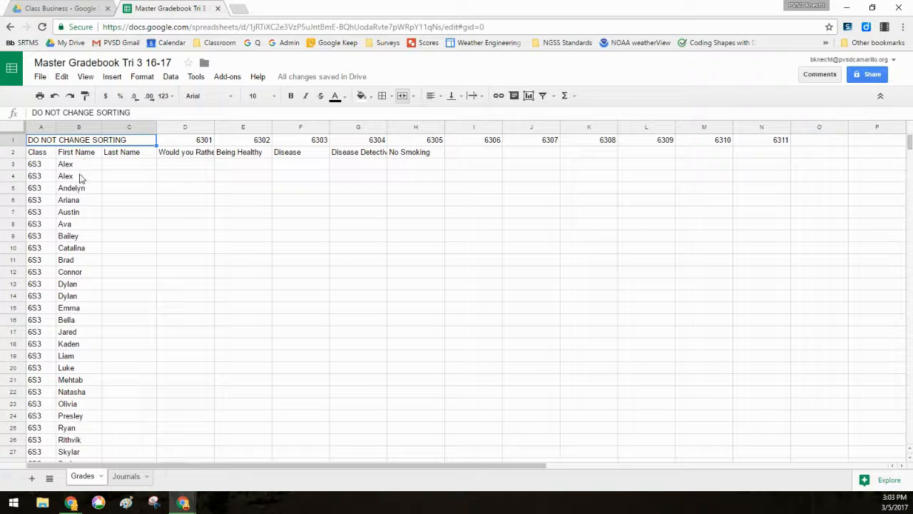
{"action": "mouse_move", "coordinate": [87, 220]}
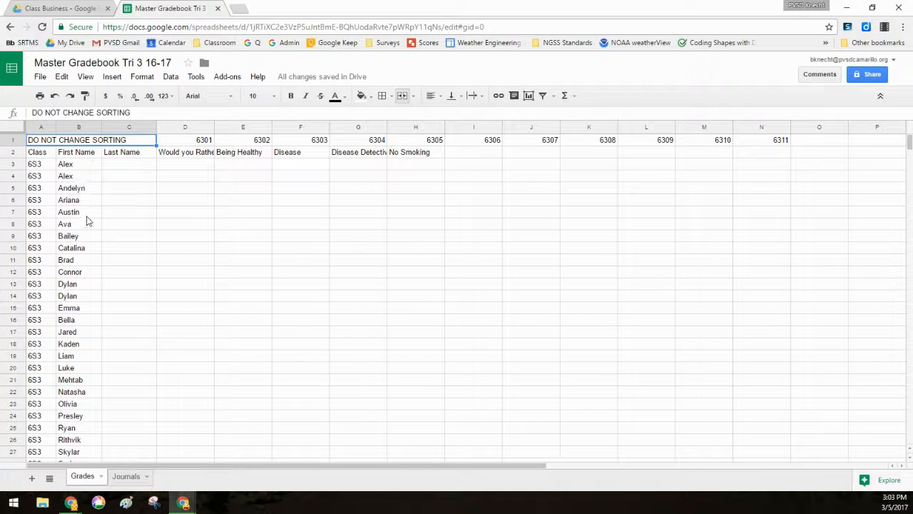
{"action": "mouse_move", "coordinate": [103, 284]}
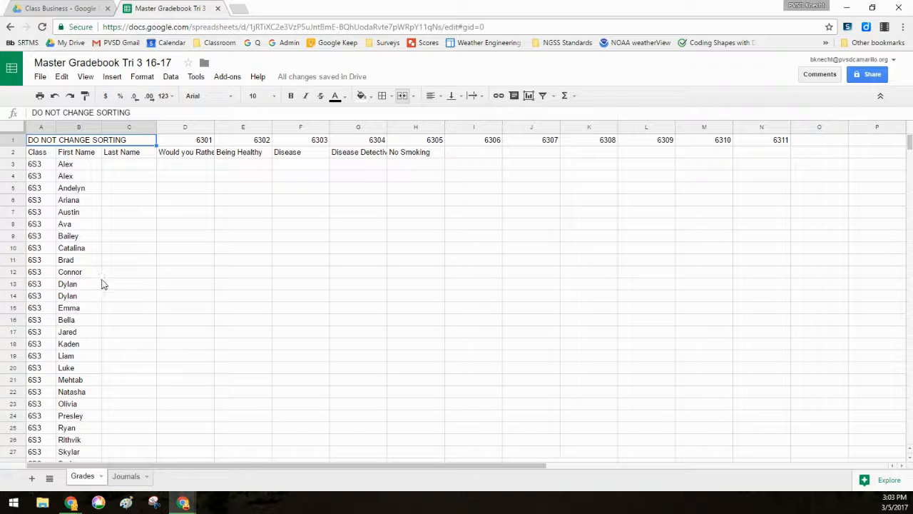
{"action": "mouse_move", "coordinate": [126, 156]}
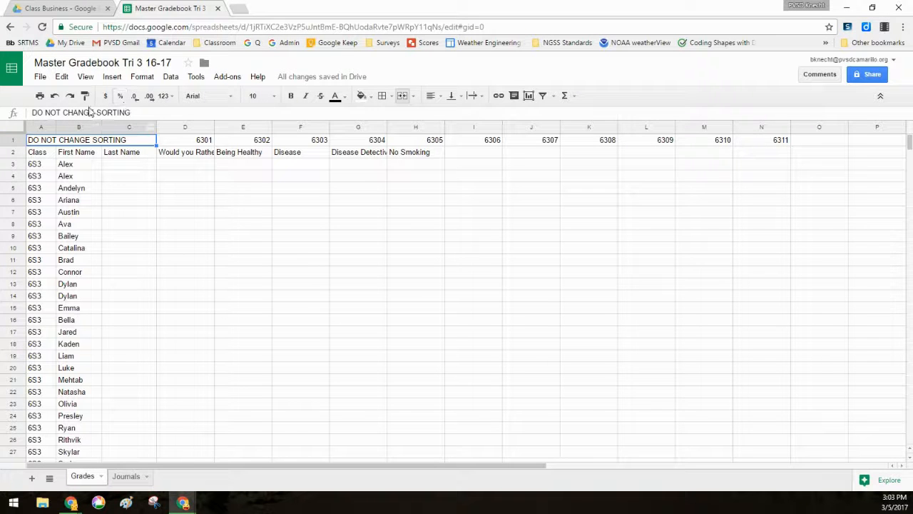
{"action": "left_click", "coordinate": [129, 164]}
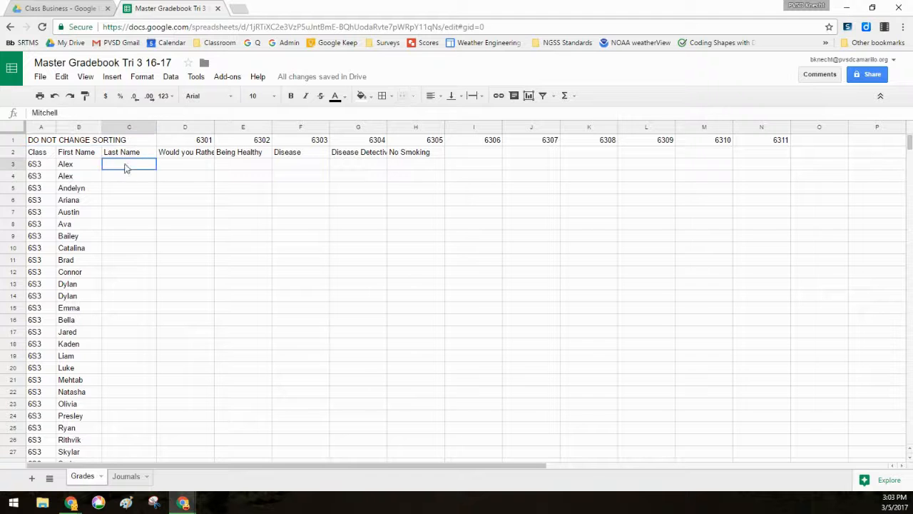
{"action": "left_click", "coordinate": [86, 77]}
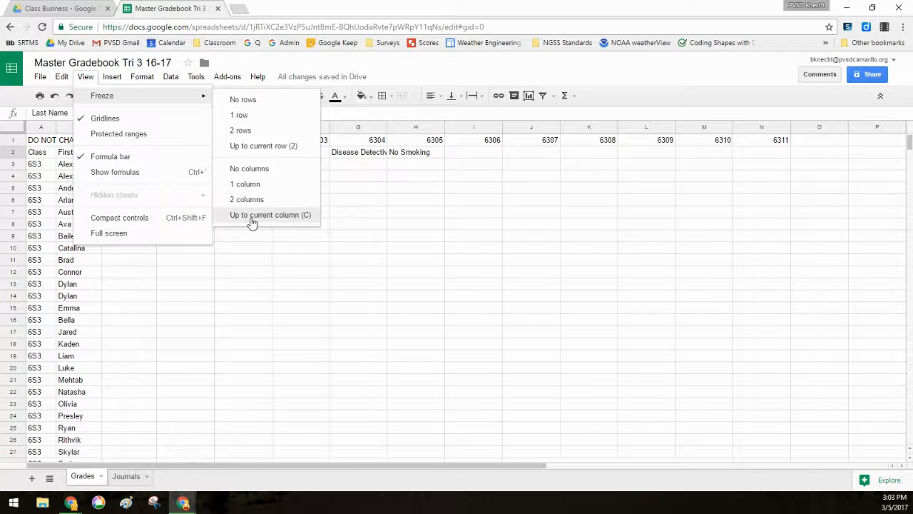
{"action": "left_click", "coordinate": [270, 214]}
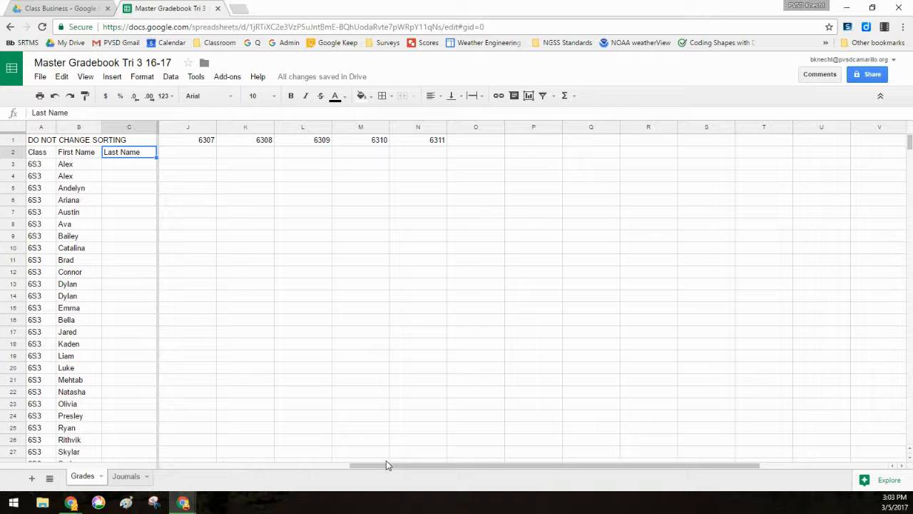
Scroll the assignment columns to confirm the name columns stay fixed.
{"action": "scroll", "scroll_direction": "left", "scroll_amount": 3}
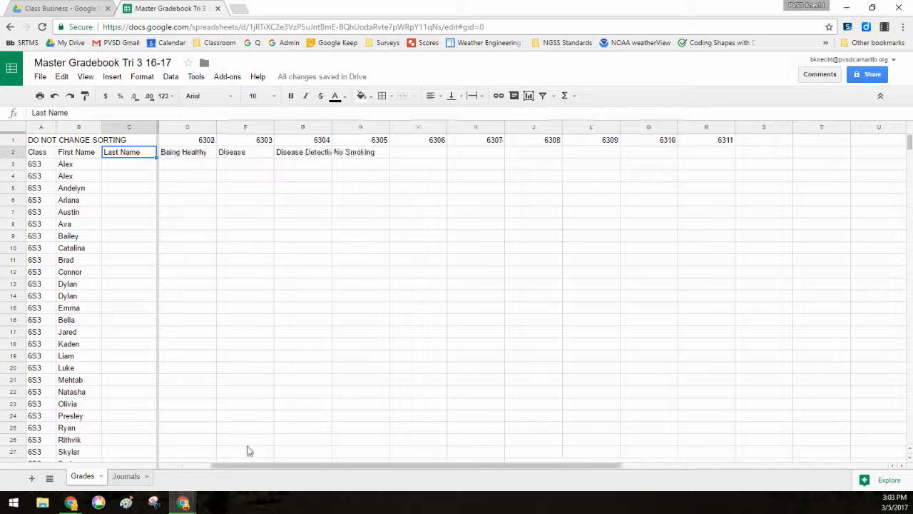
{"action": "left_click", "coordinate": [245, 188]}
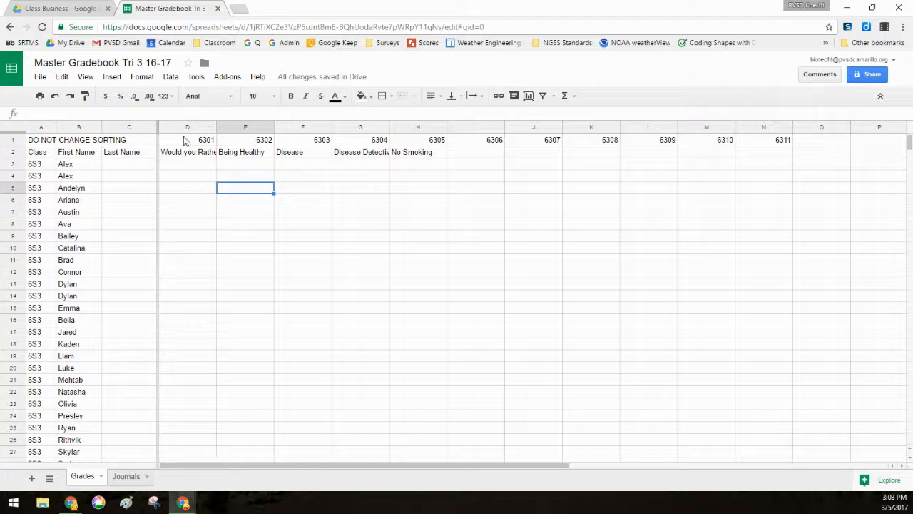
{"action": "left_click", "coordinate": [188, 152]}
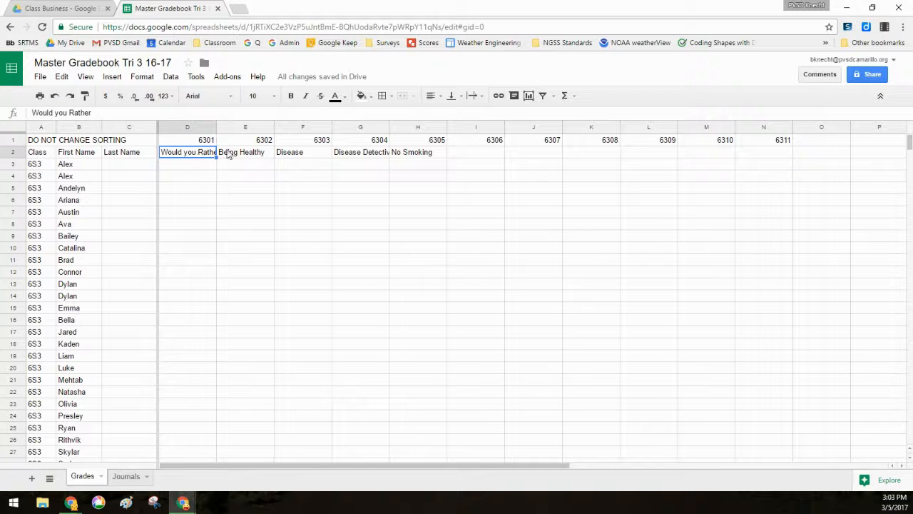
{"action": "left_click", "coordinate": [187, 140]}
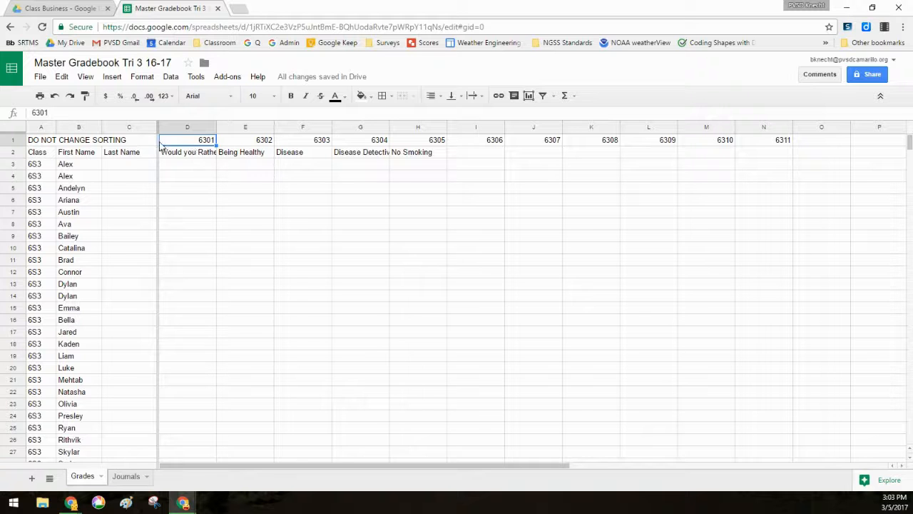
{"action": "mouse_move", "coordinate": [235, 140]}
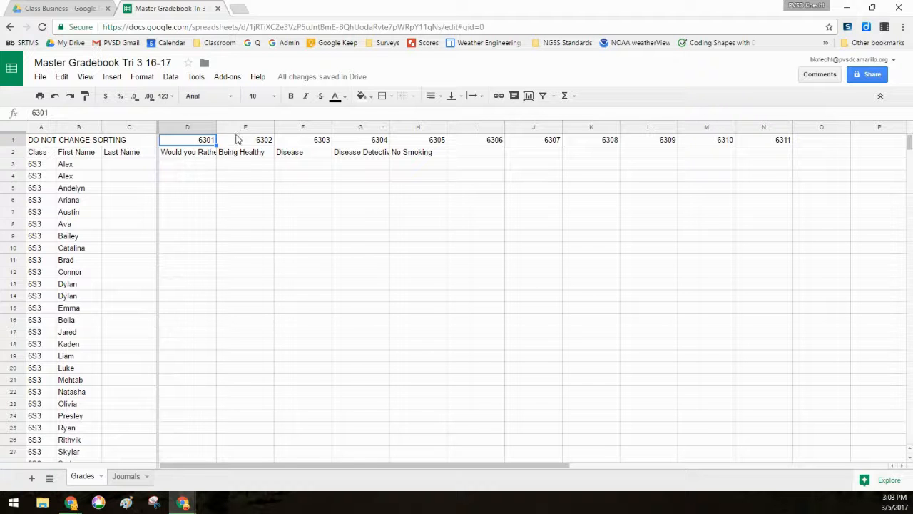
{"action": "mouse_move", "coordinate": [193, 147]}
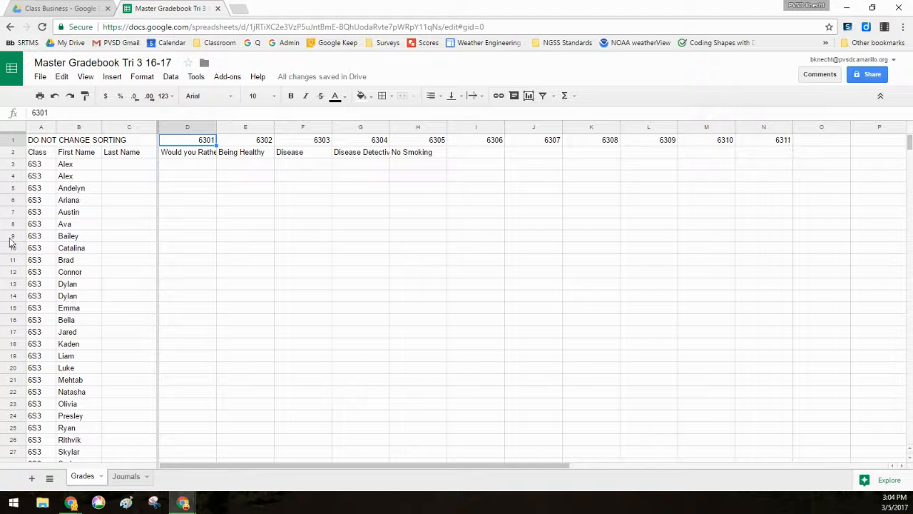
Freeze rows up to row 2, accepting the merged-cell warning.
{"action": "left_click", "coordinate": [187, 151]}
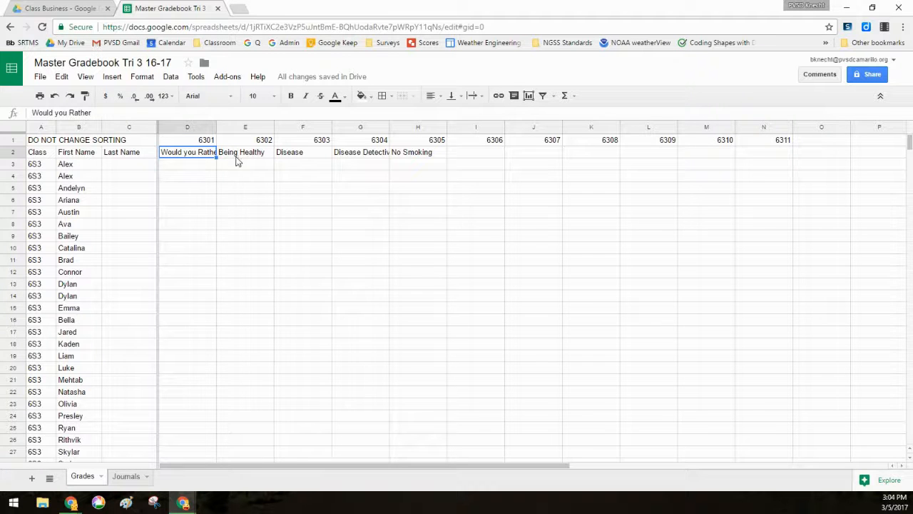
{"action": "left_click", "coordinate": [245, 151]}
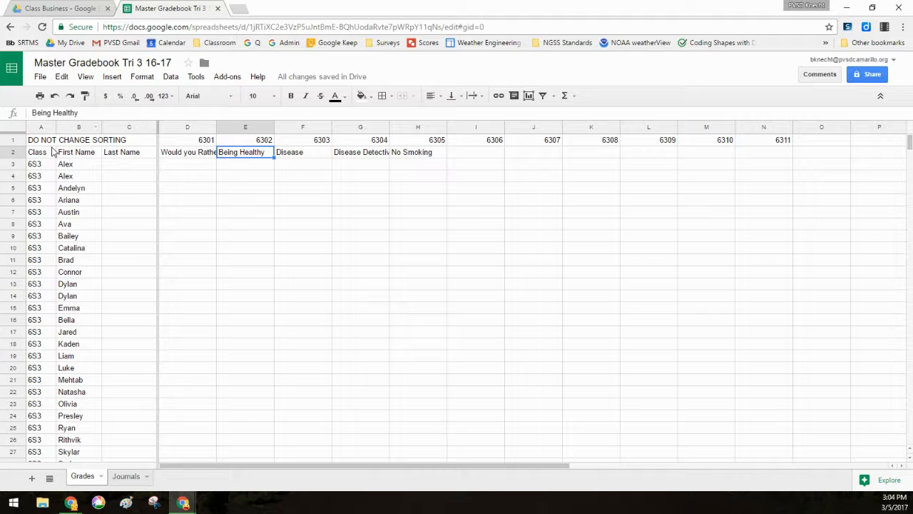
{"action": "left_click", "coordinate": [86, 77]}
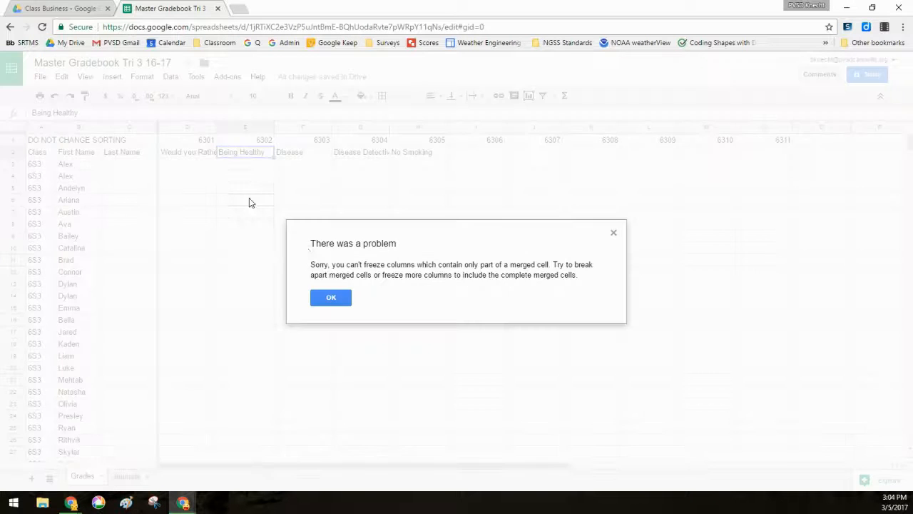
{"action": "left_click", "coordinate": [86, 77]}
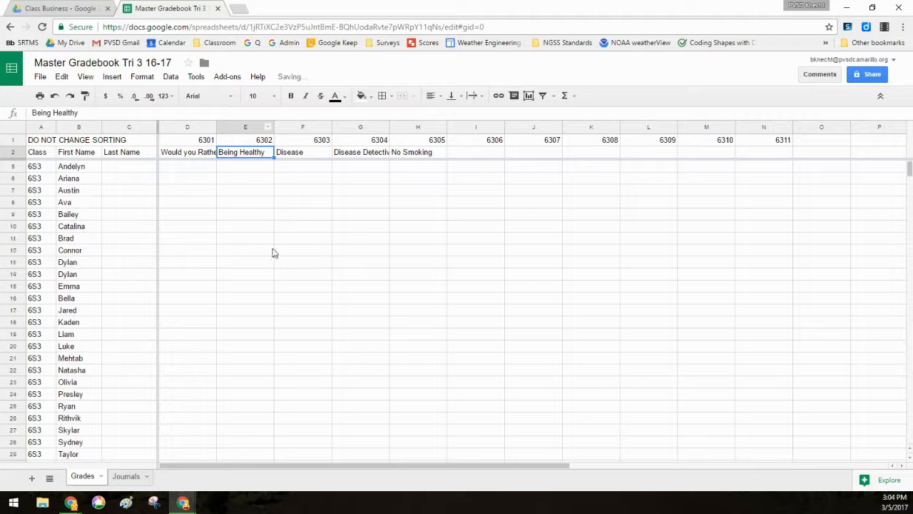
Scroll through the student list to confirm the heading rows stay fixed.
{"action": "scroll", "scroll_direction": "down", "scroll_amount": 3}
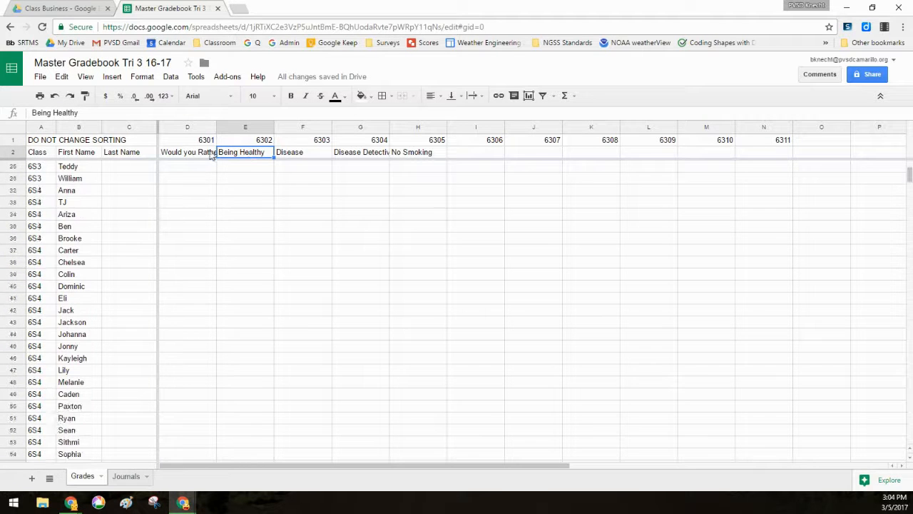
{"action": "left_click", "coordinate": [246, 250]}
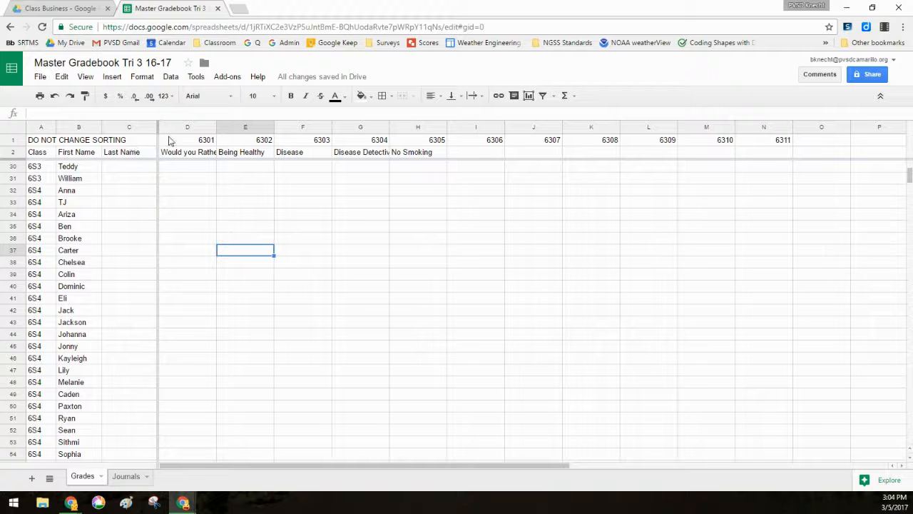
{"action": "scroll", "scroll_direction": "down", "scroll_amount": 3}
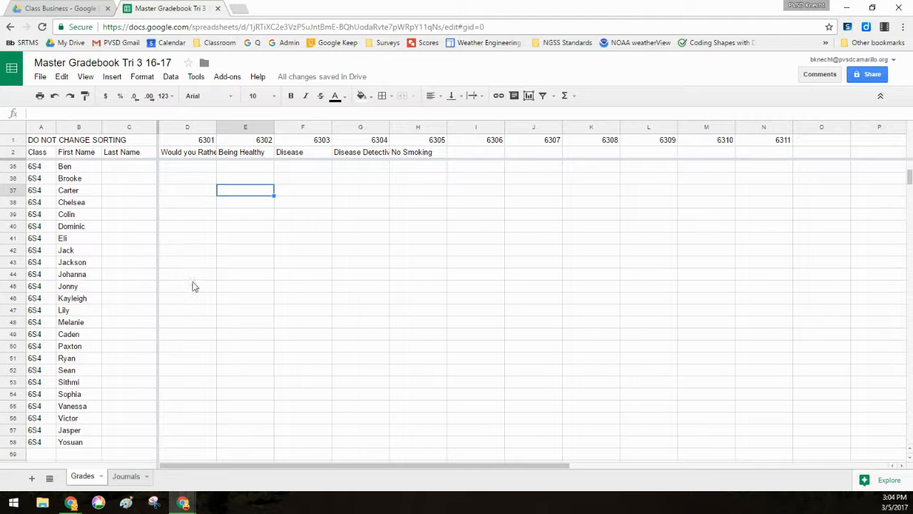
{"action": "scroll", "scroll_direction": "down", "scroll_amount": 3}
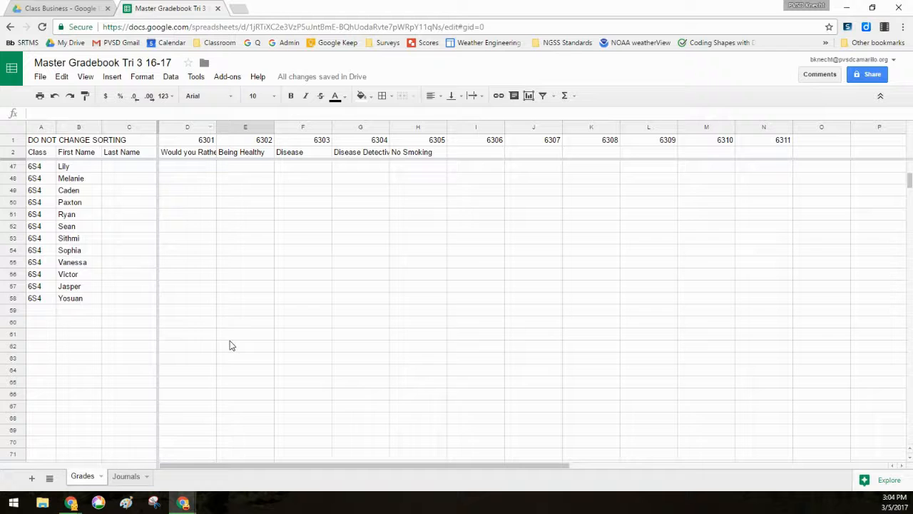
{"action": "scroll", "scroll_direction": "down", "scroll_amount": 3}
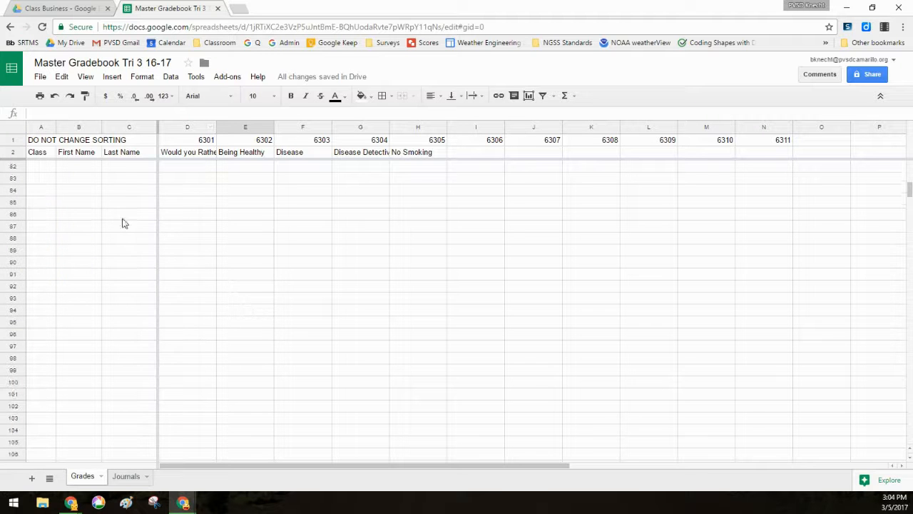
{"action": "scroll", "scroll_direction": "up", "scroll_amount": 3}
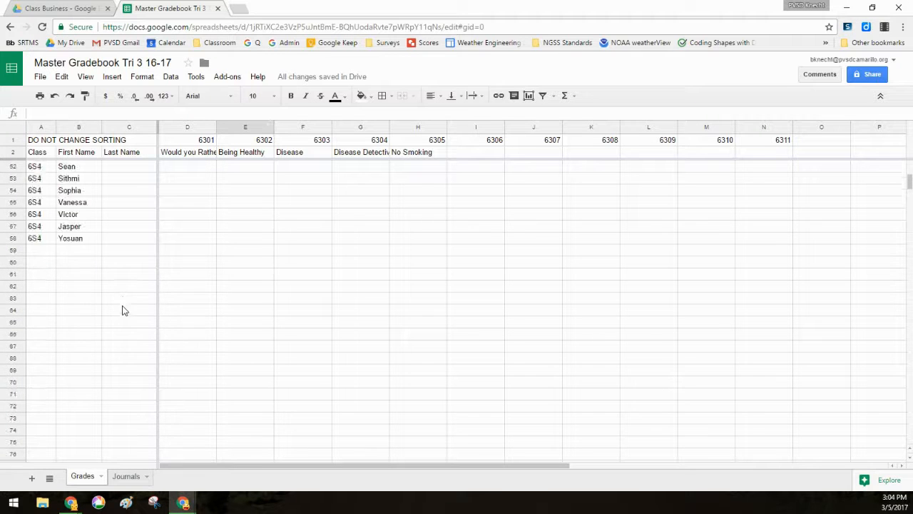
{"action": "mouse_move", "coordinate": [40, 385]}
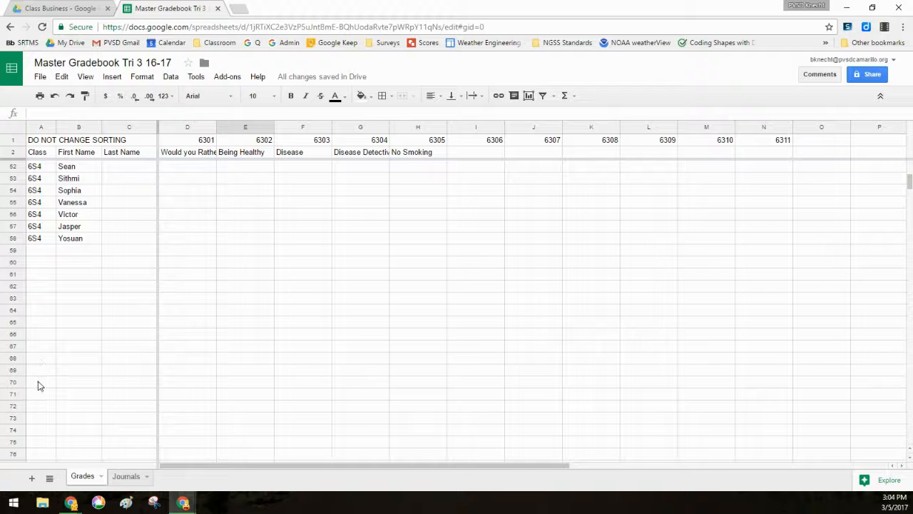
Delete empty rows 70–1000 so the Grades sheet ends at row 69.
{"action": "left_click", "coordinate": [40, 382]}
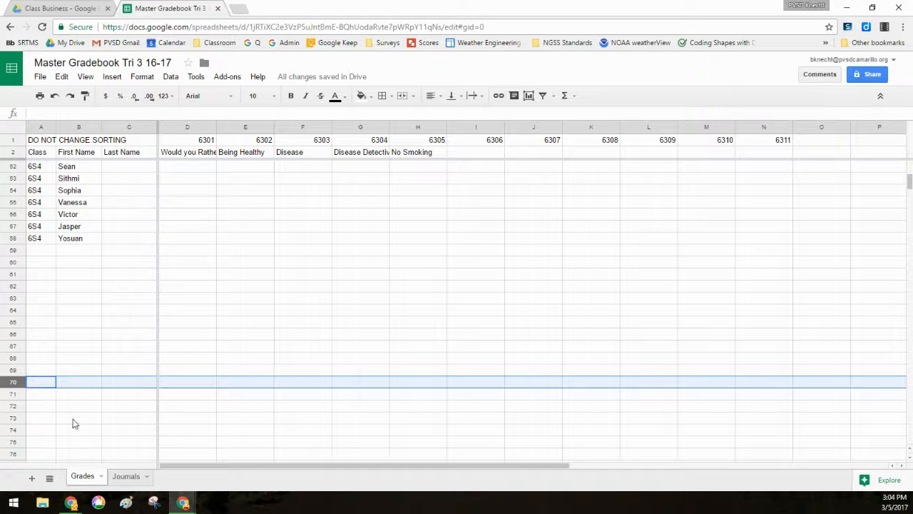
{"action": "mouse_move", "coordinate": [128, 332]}
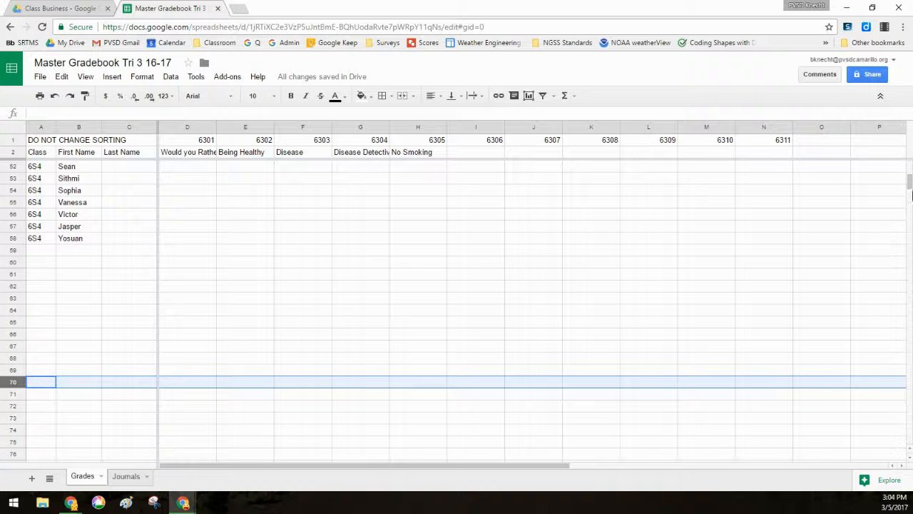
{"action": "scroll", "scroll_direction": "down", "scroll_amount": 3}
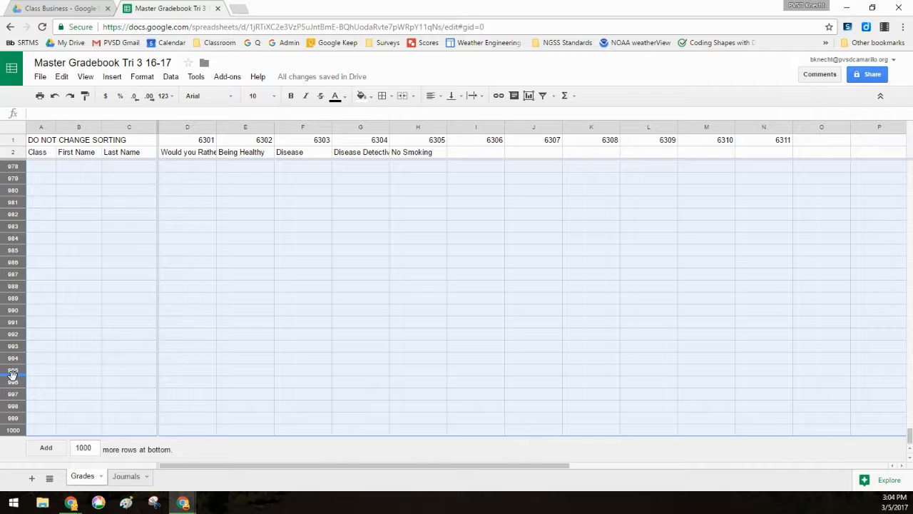
{"action": "right_click", "coordinate": [12, 371]}
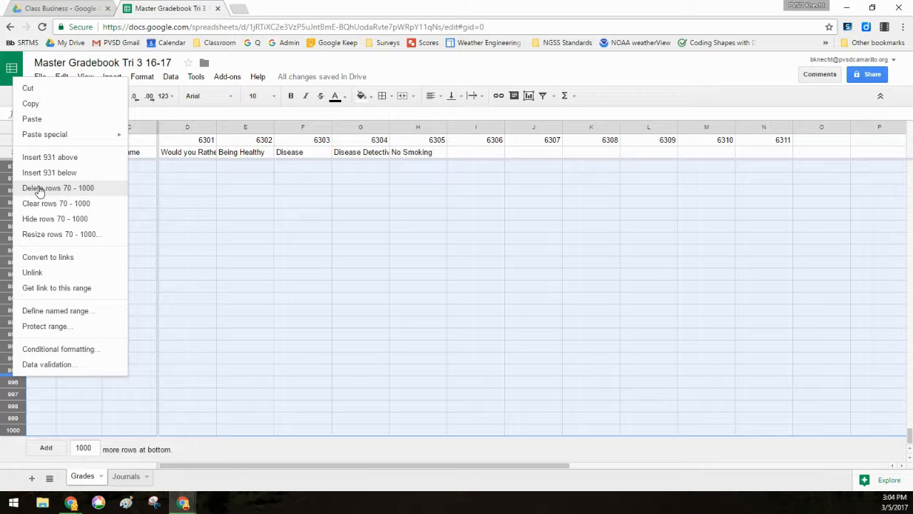
{"action": "left_click", "coordinate": [57, 189]}
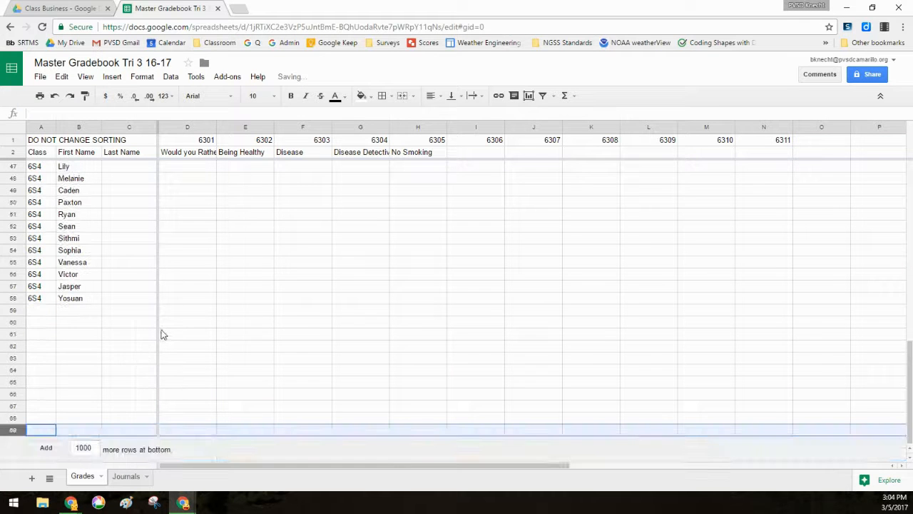
{"action": "mouse_move", "coordinate": [174, 368]}
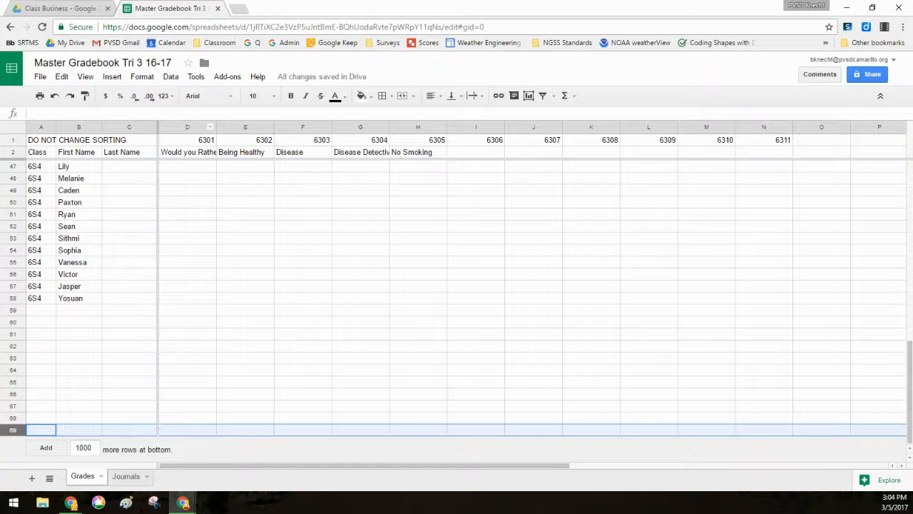
{"action": "scroll", "scroll_direction": "up", "scroll_amount": 3}
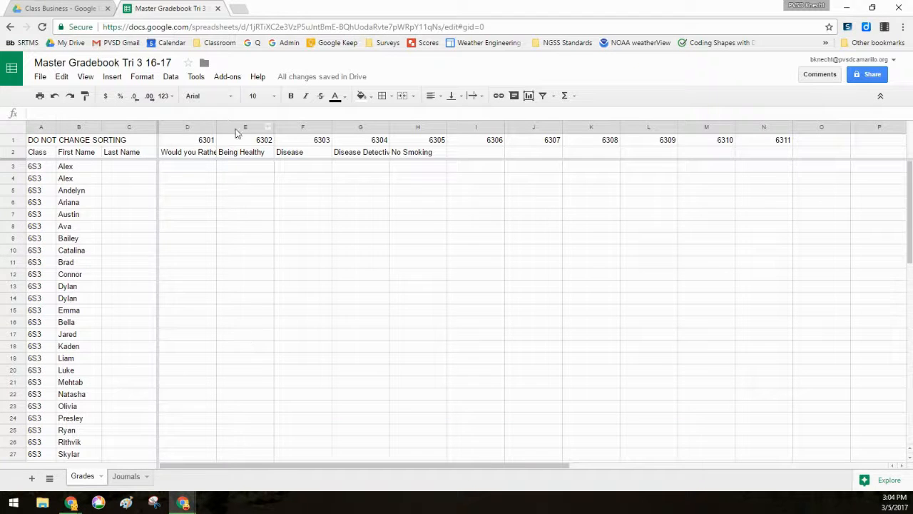
Select the grade area D3:Z69 and start its conditional formatting rules.
{"action": "left_click", "coordinate": [189, 165]}
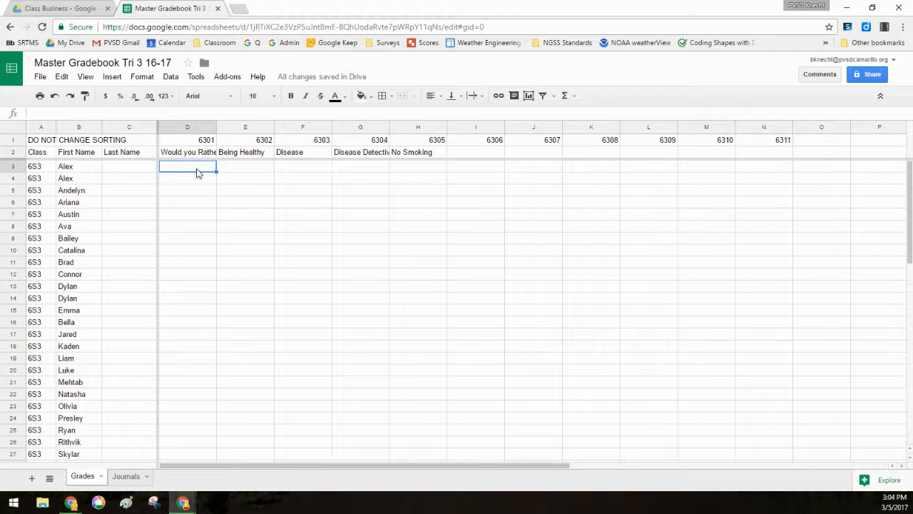
{"action": "scroll", "scroll_direction": "right", "scroll_amount": 3}
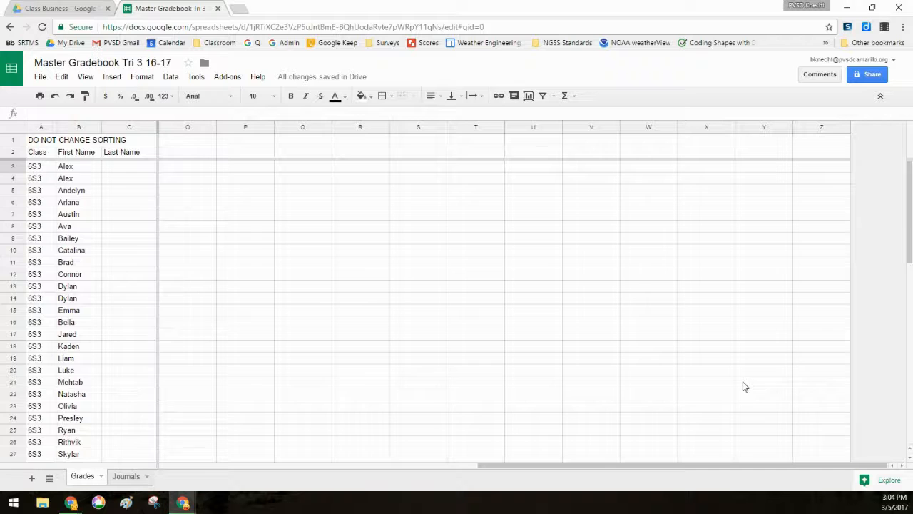
{"action": "scroll", "scroll_direction": "down", "scroll_amount": 3}
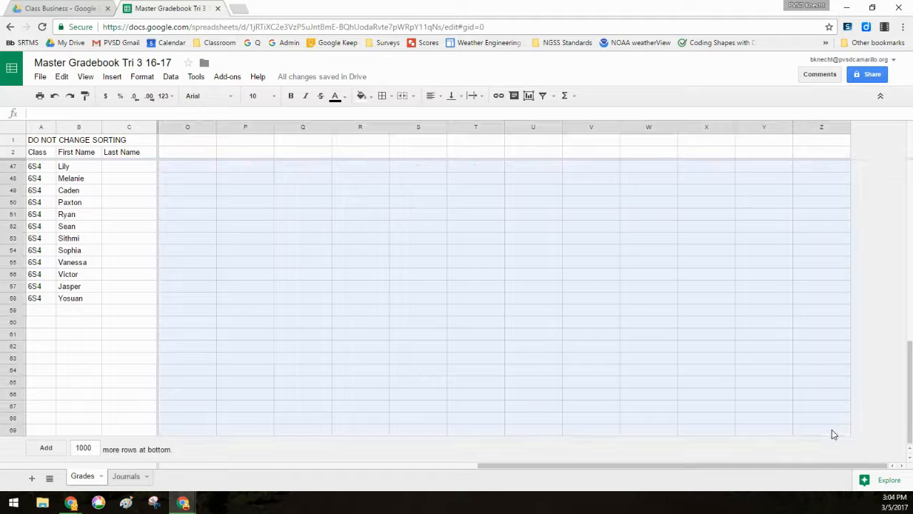
{"action": "right_click", "coordinate": [203, 207]}
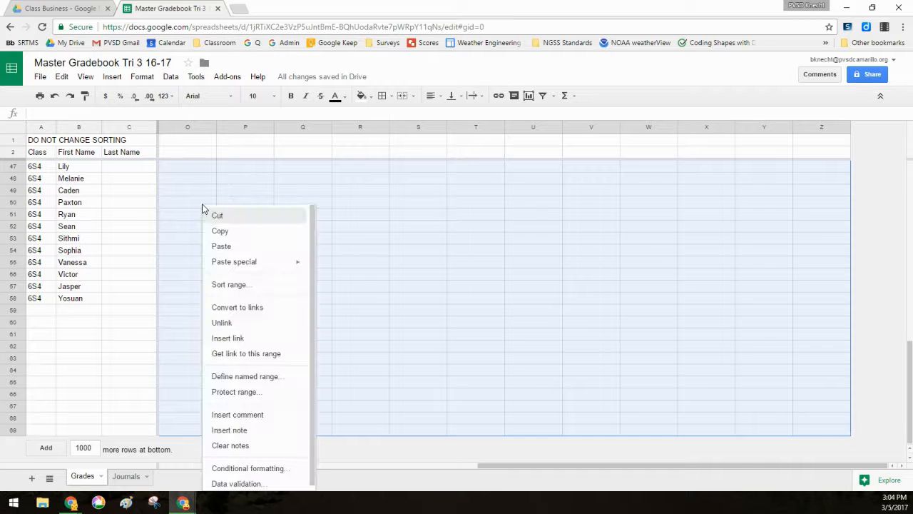
{"action": "mouse_move", "coordinate": [279, 468]}
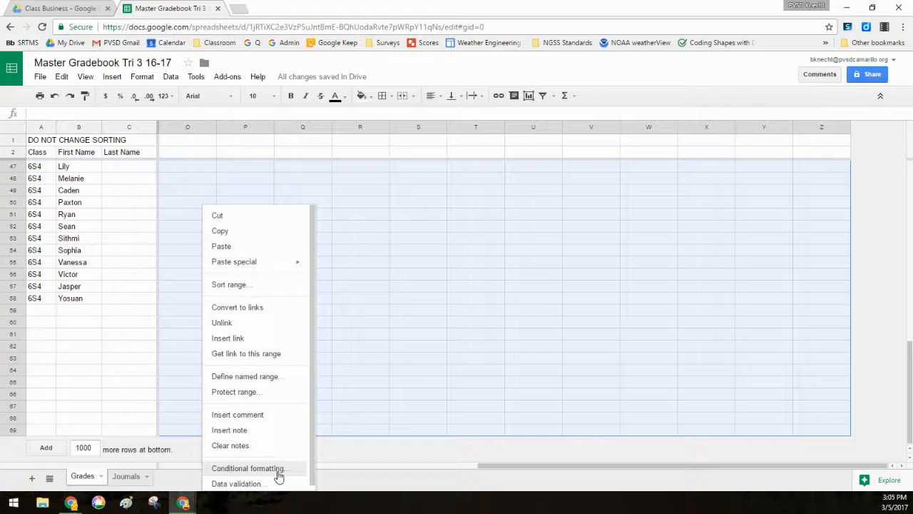
{"action": "left_click", "coordinate": [249, 468]}
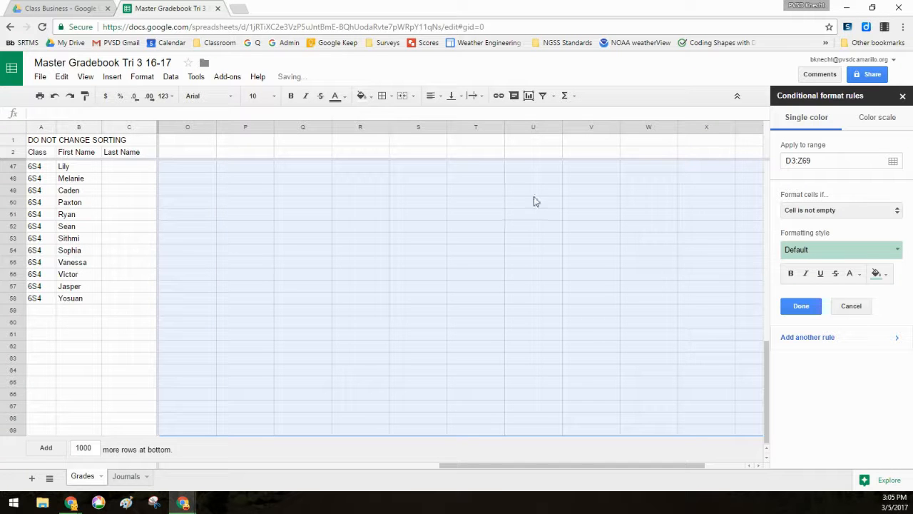
{"action": "scroll", "scroll_direction": "up", "scroll_amount": 3}
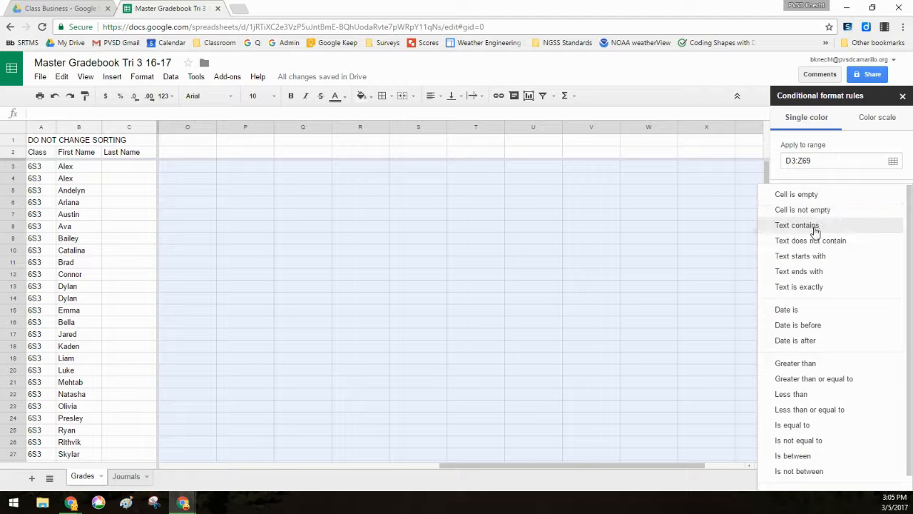
Add Text contains rules giving Exceeds a blue fill and Proficient a green fill.
{"action": "left_click", "coordinate": [796, 225]}
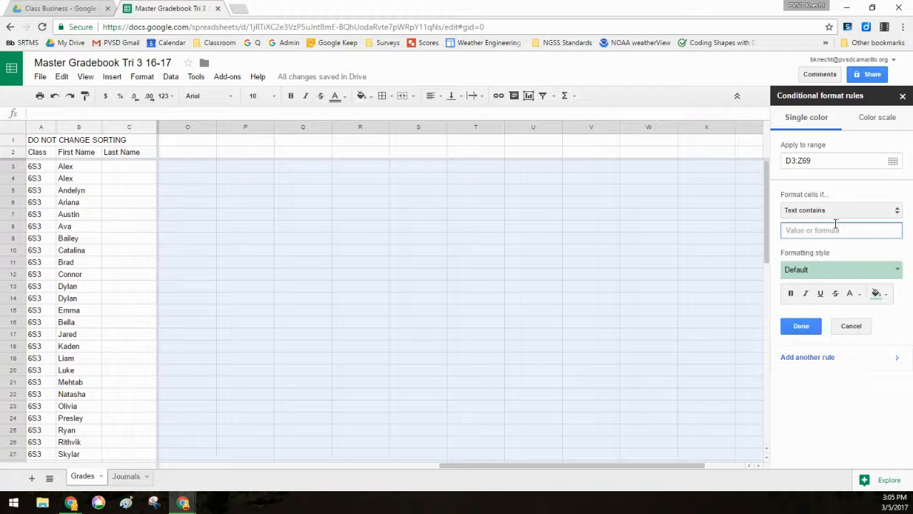
{"action": "type", "text": "Exceeds"}
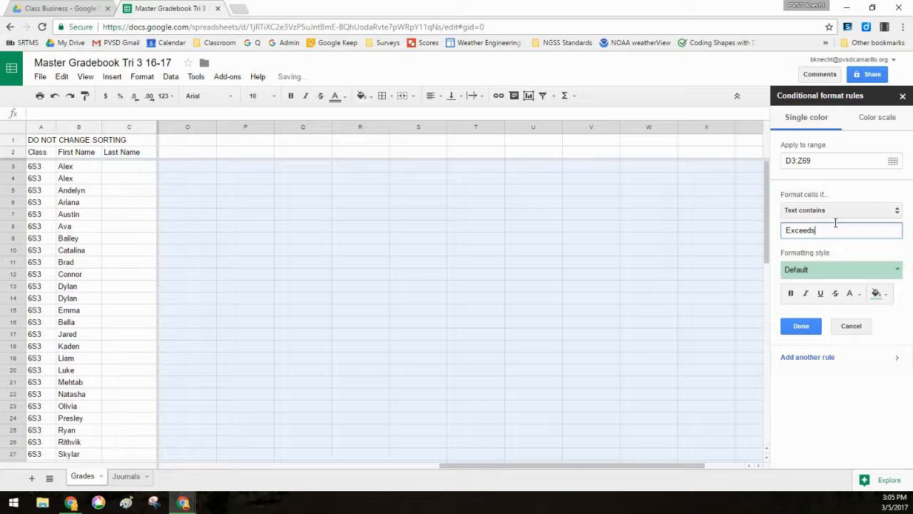
{"action": "left_click", "coordinate": [876, 293]}
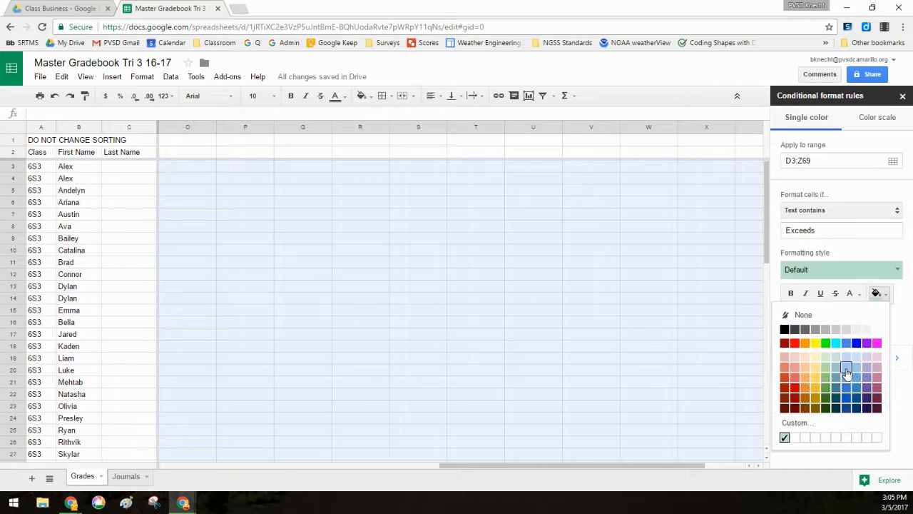
{"action": "left_click", "coordinate": [846, 373]}
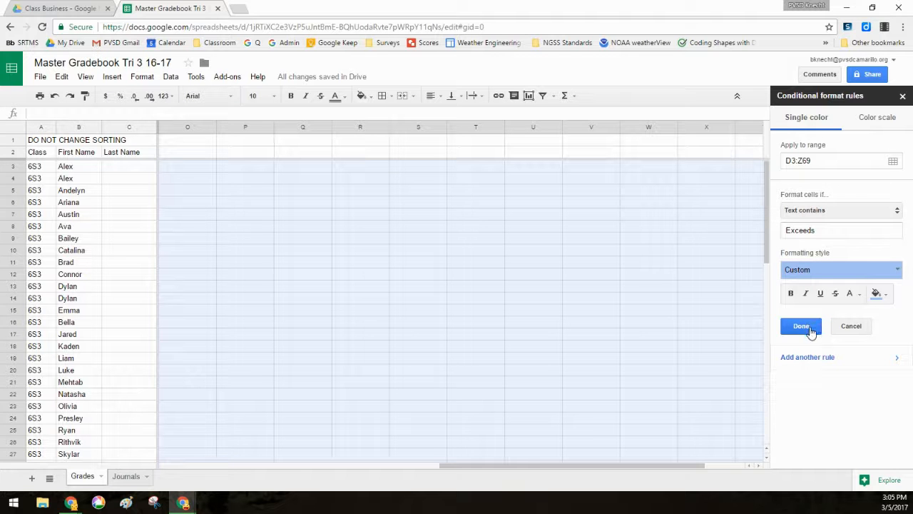
{"action": "mouse_move", "coordinate": [808, 357]}
{"action": "type", "text": "Proficient"}
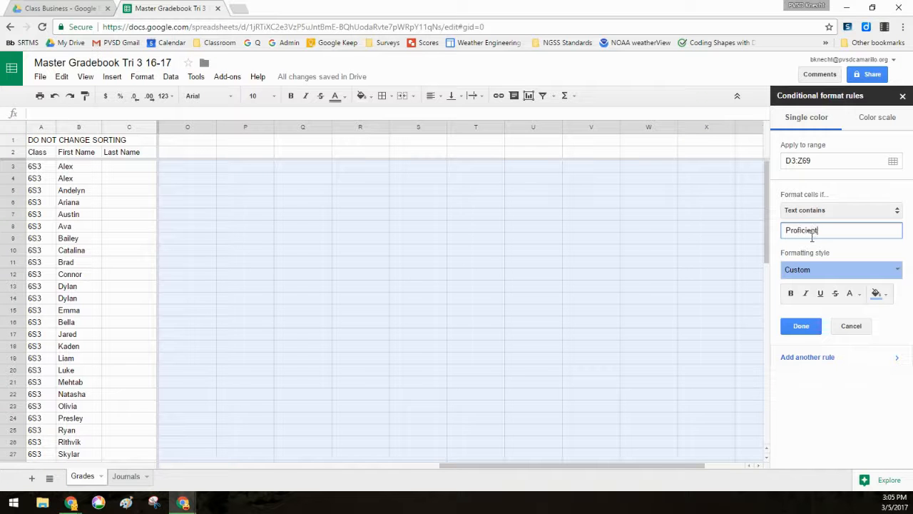
{"action": "left_click", "coordinate": [876, 294]}
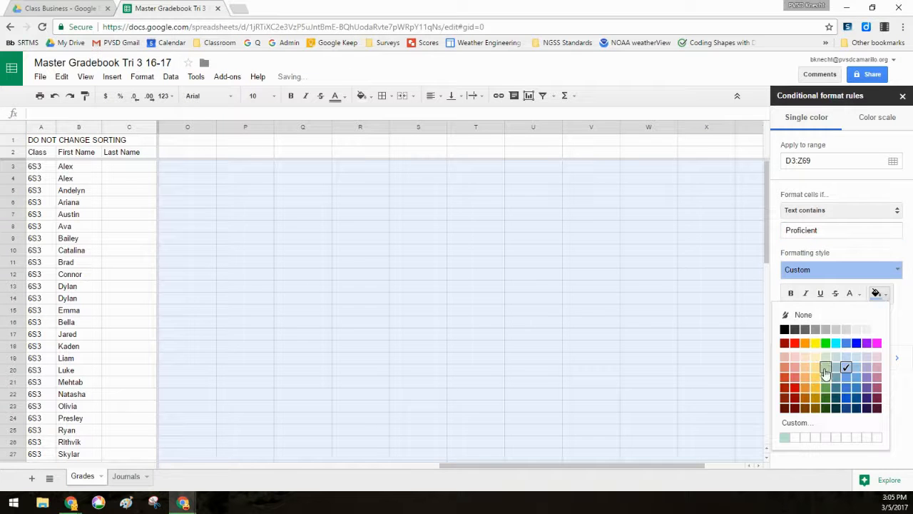
{"action": "left_click", "coordinate": [824, 371]}
{"action": "type", "text": "Min"}
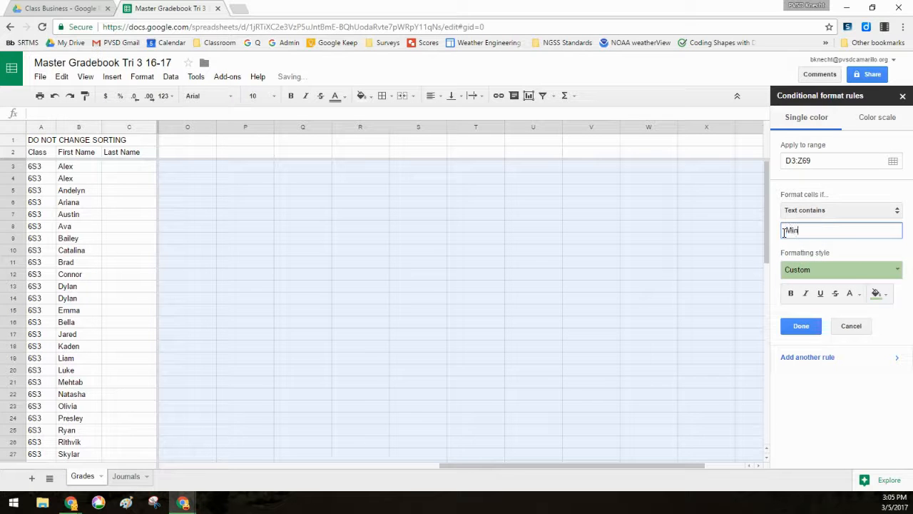
Add the Minor, Major and Missing rules with yellow, orange and red fills, then finish.
{"action": "left_click", "coordinate": [876, 294]}
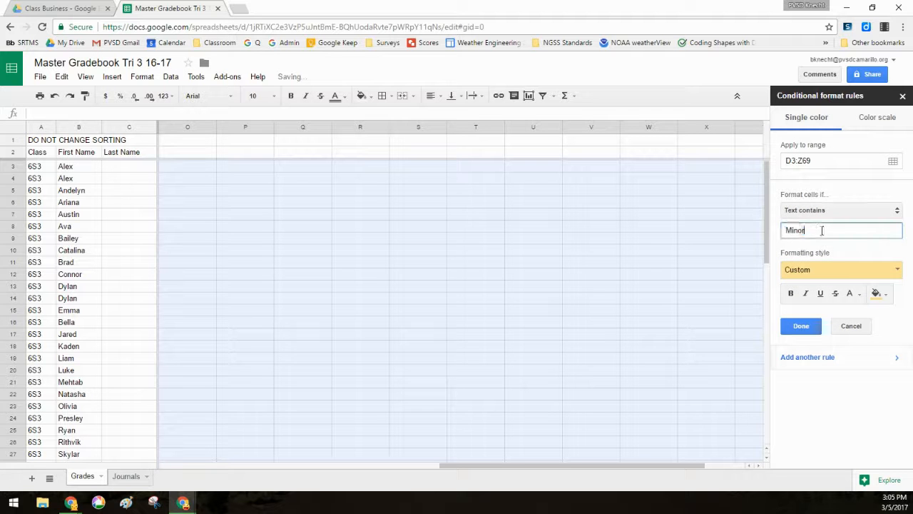
{"action": "type", "text": "Major"}
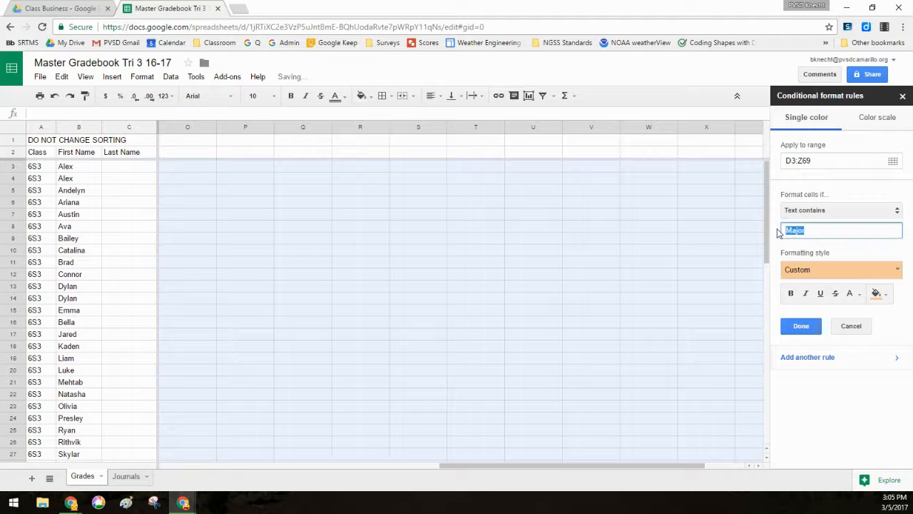
{"action": "left_click", "coordinate": [877, 293]}
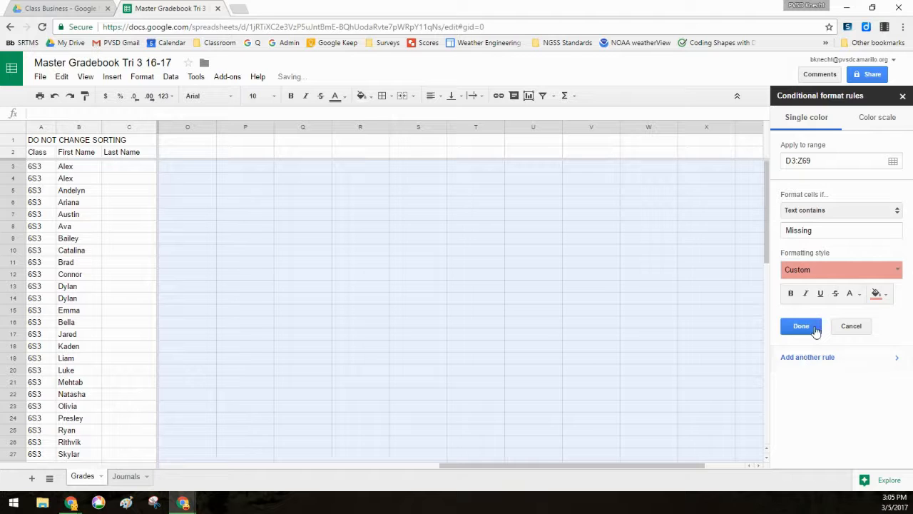
{"action": "left_click", "coordinate": [800, 325]}
{"action": "type", "text": "Proficient"}
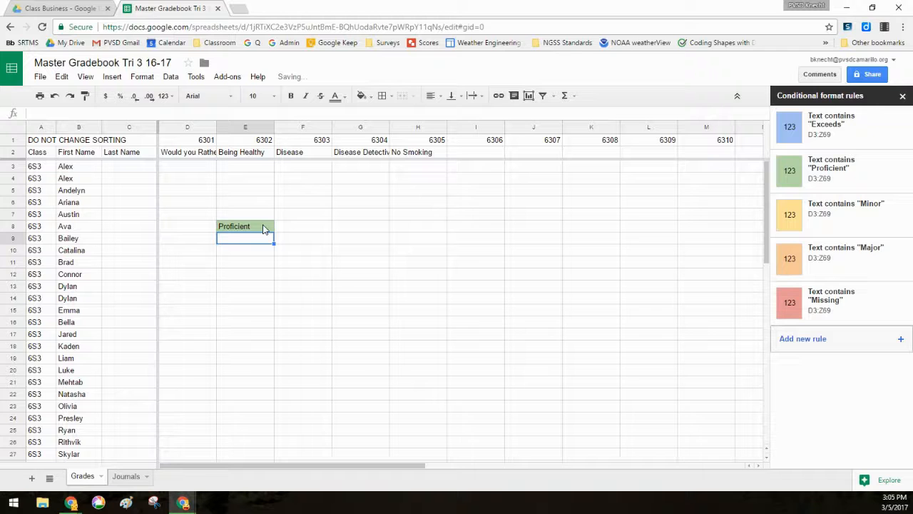
Enter Minor Fix as a test grade in column E, showing a yellow fill.
{"action": "left_click", "coordinate": [245, 202]}
{"action": "type", "text": "Proficient"}
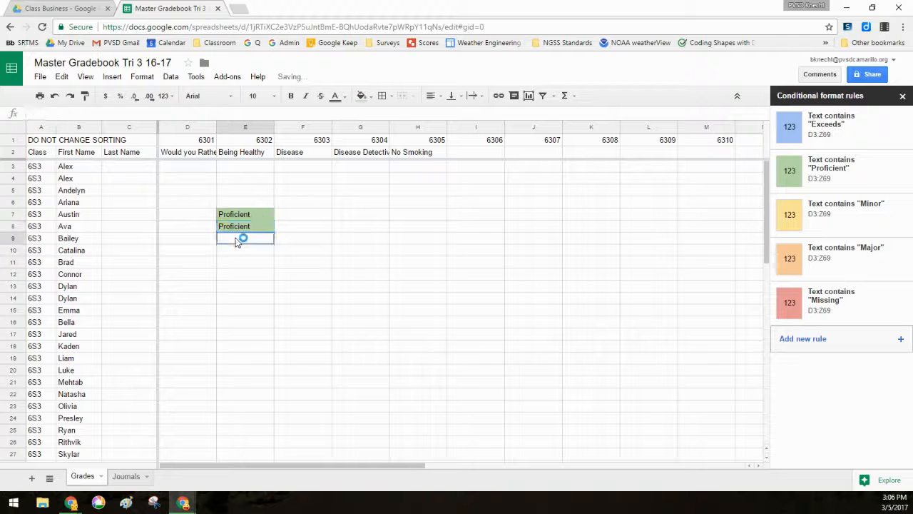
{"action": "type", "text": "Minor Fi"}
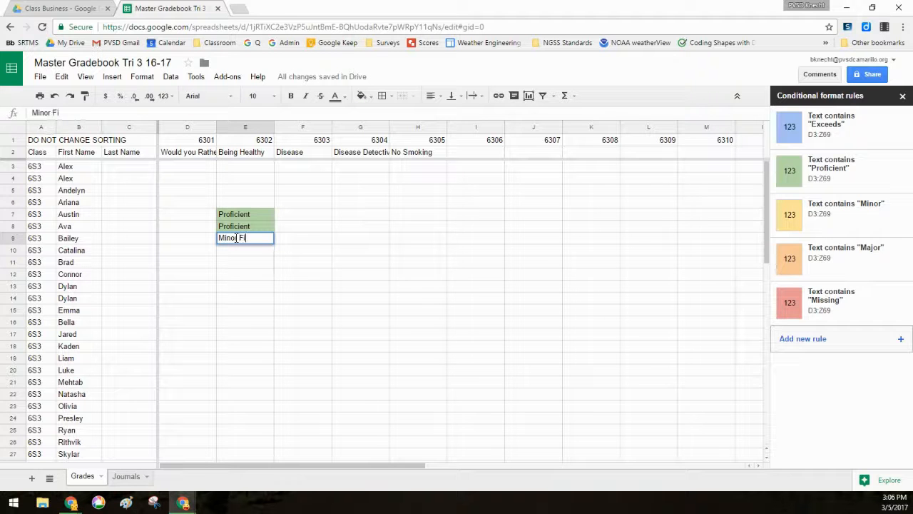
{"action": "key", "text": "Return"}
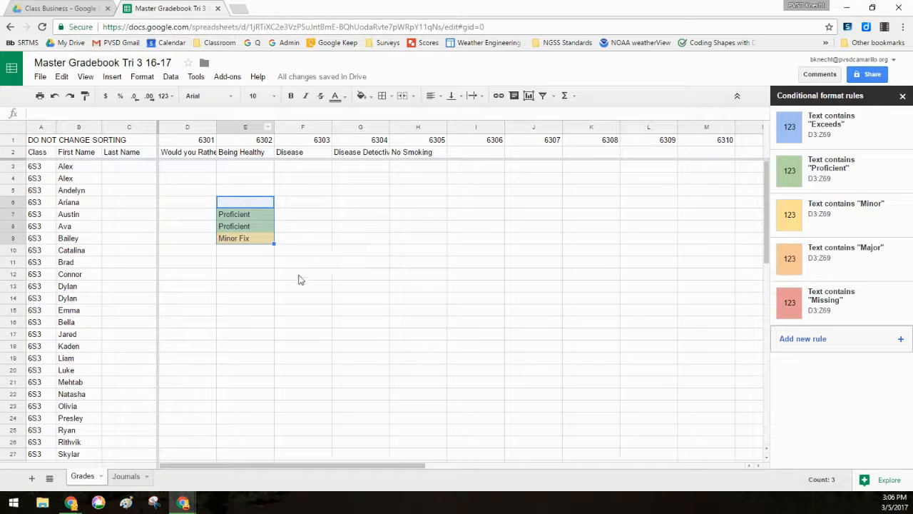
{"action": "left_click", "coordinate": [303, 274]}
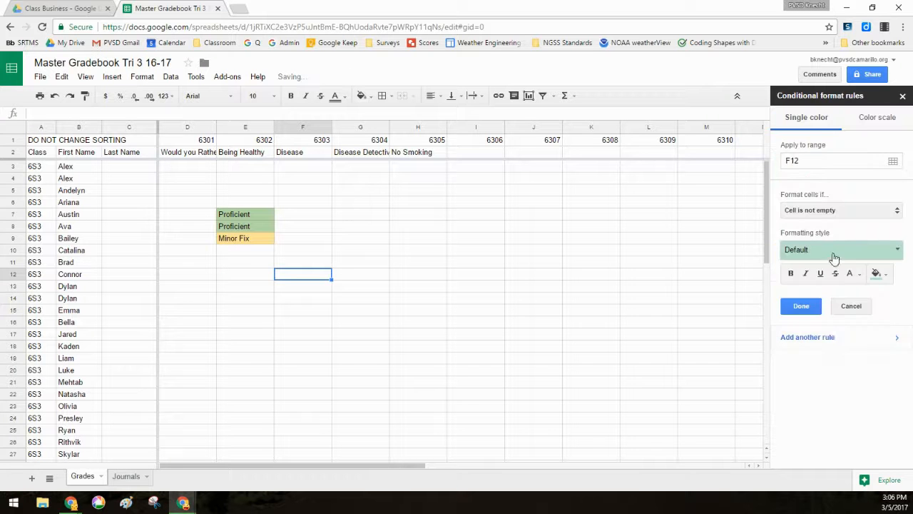
Abandon the unfinished F12 rule and close the conditional format rules sidebar.
{"action": "left_click", "coordinate": [840, 210]}
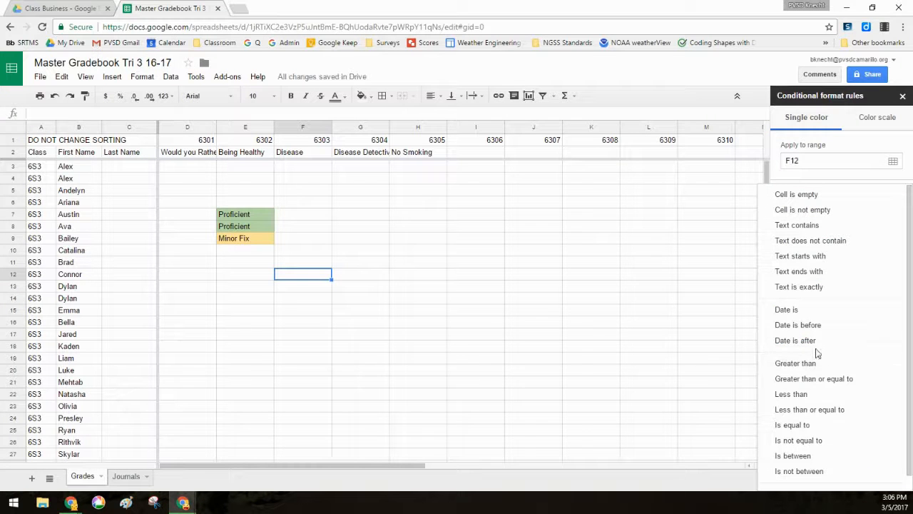
{"action": "mouse_move", "coordinate": [806, 439]}
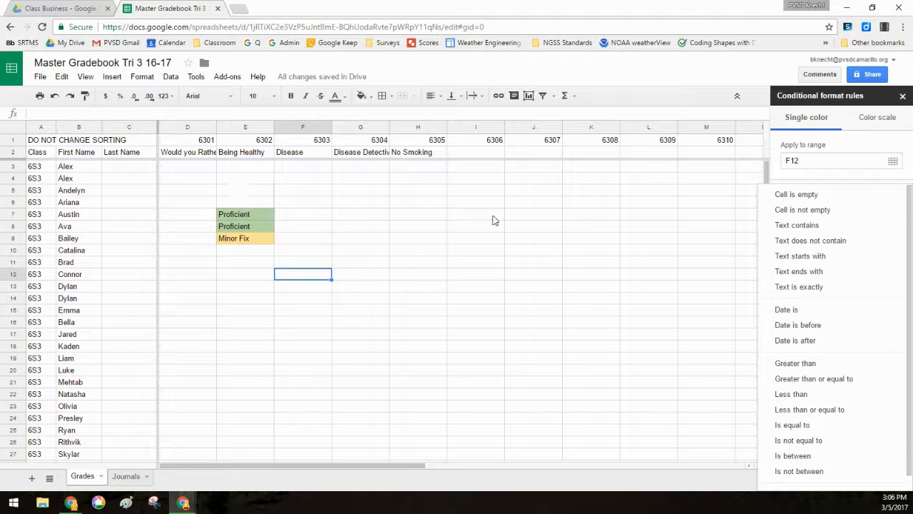
{"action": "left_click", "coordinate": [802, 208]}
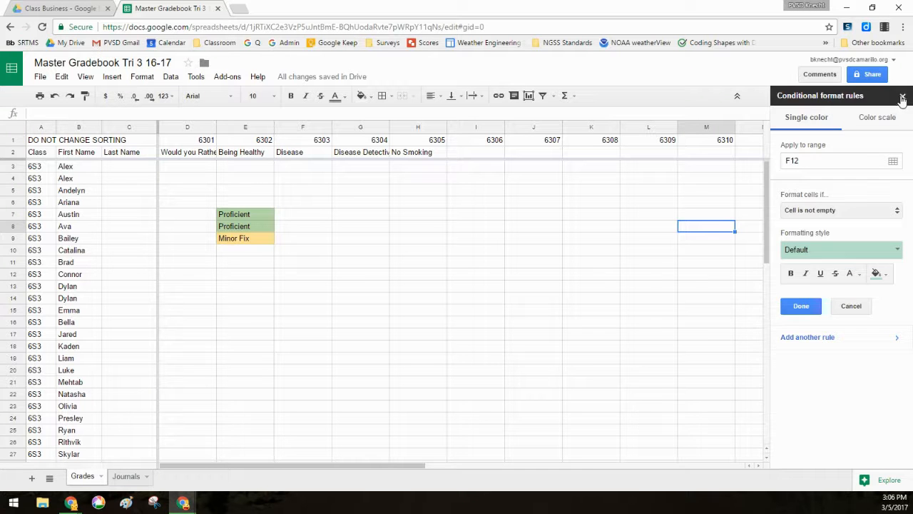
{"action": "left_click", "coordinate": [902, 94]}
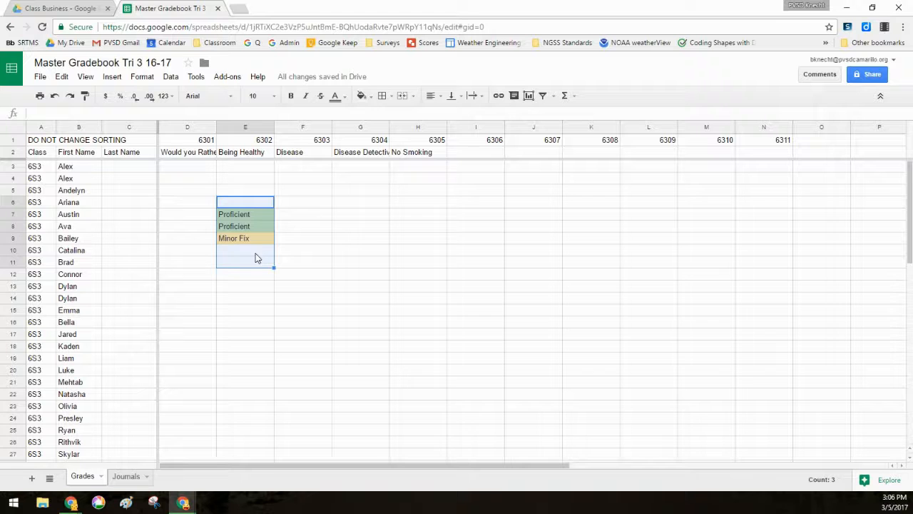
{"action": "key", "text": "Delete"}
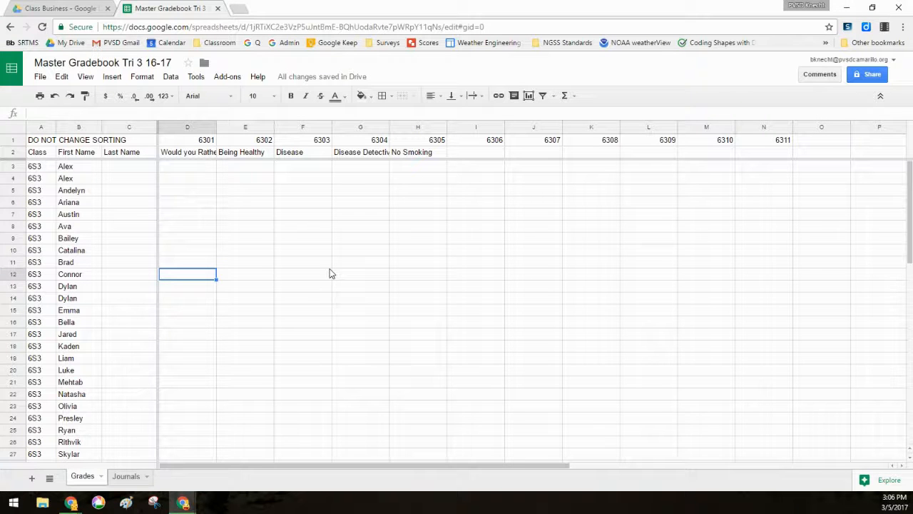
{"action": "mouse_move", "coordinate": [203, 422]}
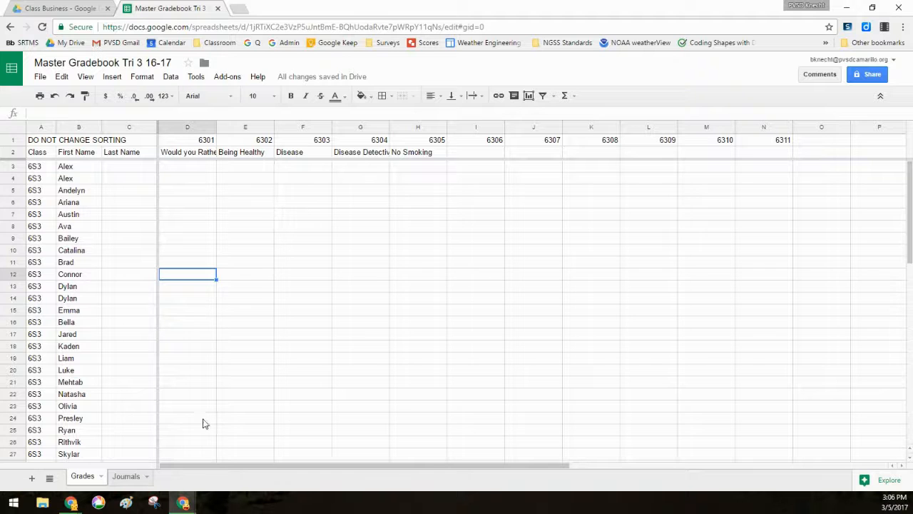
{"action": "mouse_move", "coordinate": [84, 479]}
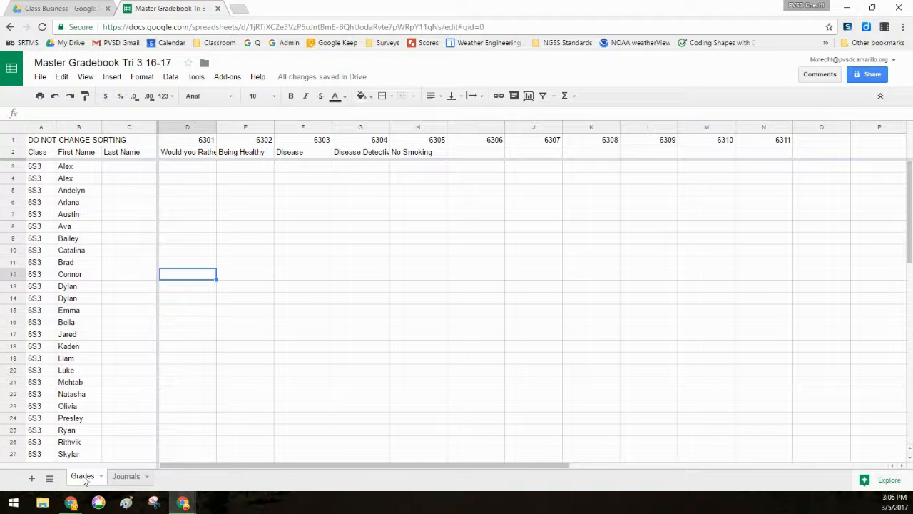
{"action": "mouse_move", "coordinate": [126, 392]}
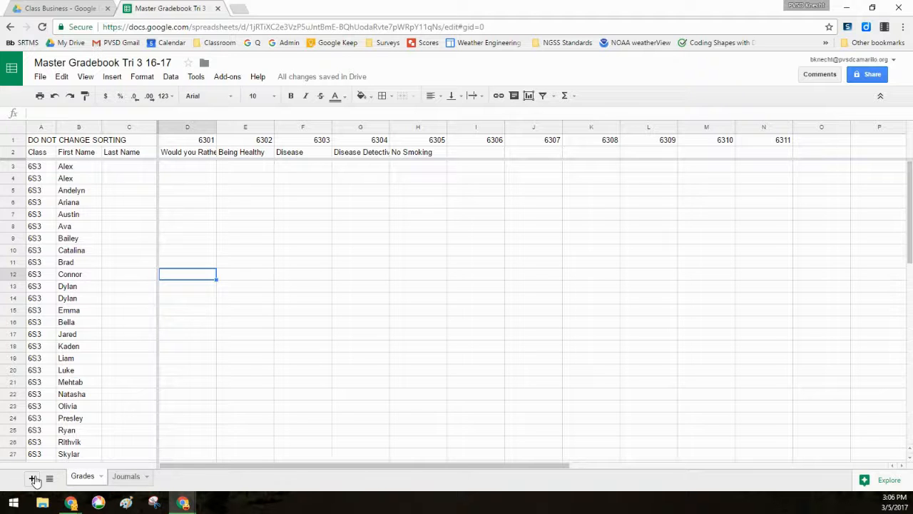
Add a new sheet and paste Grades columns A:C with class and names into it.
{"action": "left_click", "coordinate": [31, 477]}
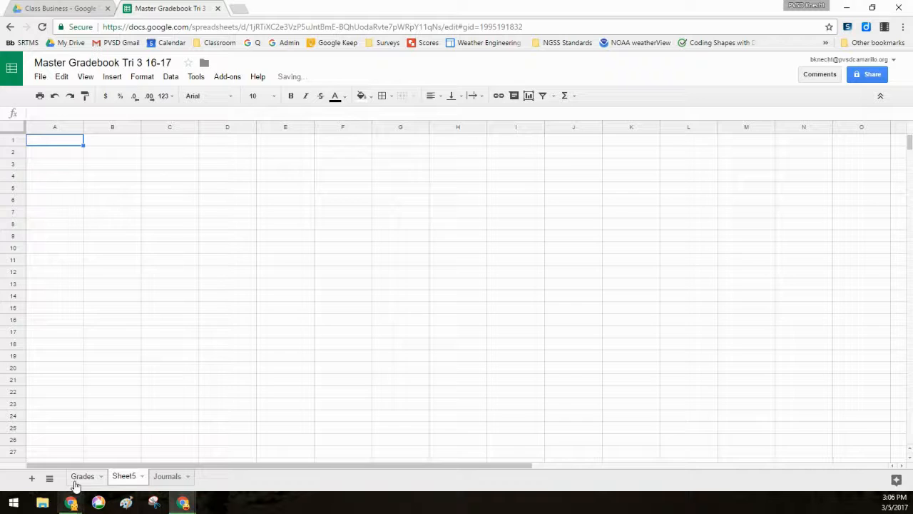
{"action": "left_click", "coordinate": [82, 477]}
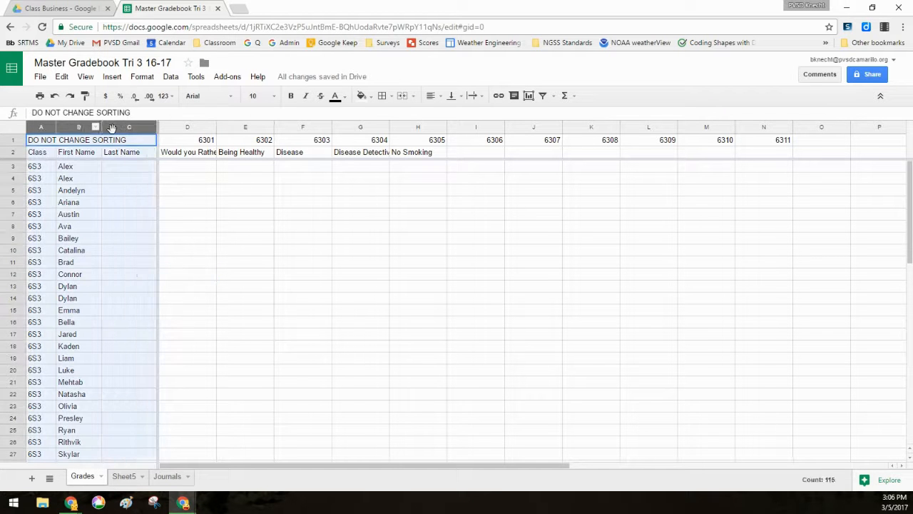
{"action": "left_click", "coordinate": [123, 477]}
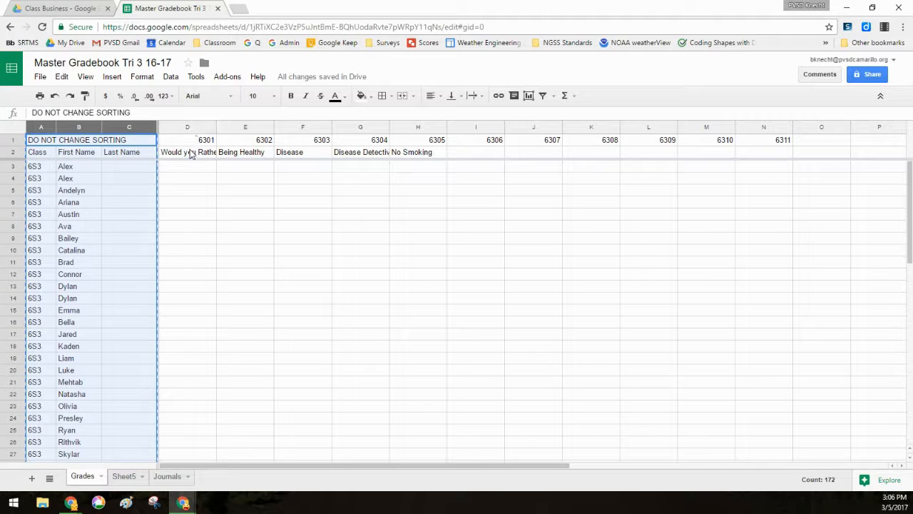
{"action": "left_click", "coordinate": [417, 151]}
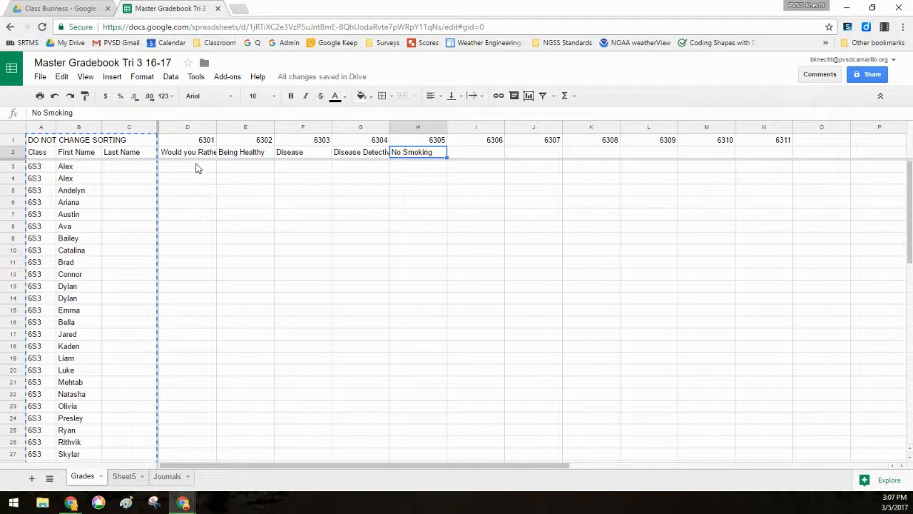
{"action": "left_click", "coordinate": [187, 140]}
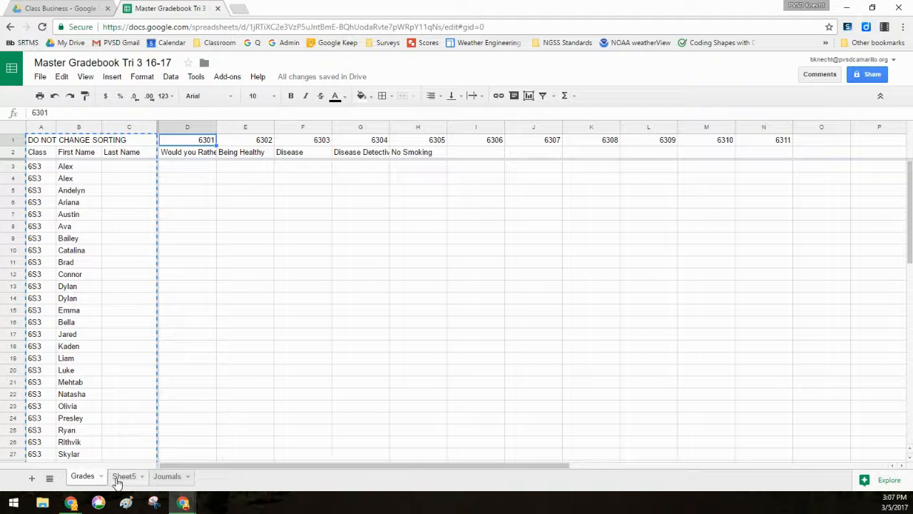
Rename the new sheet to Feedback.
{"action": "right_click", "coordinate": [124, 477]}
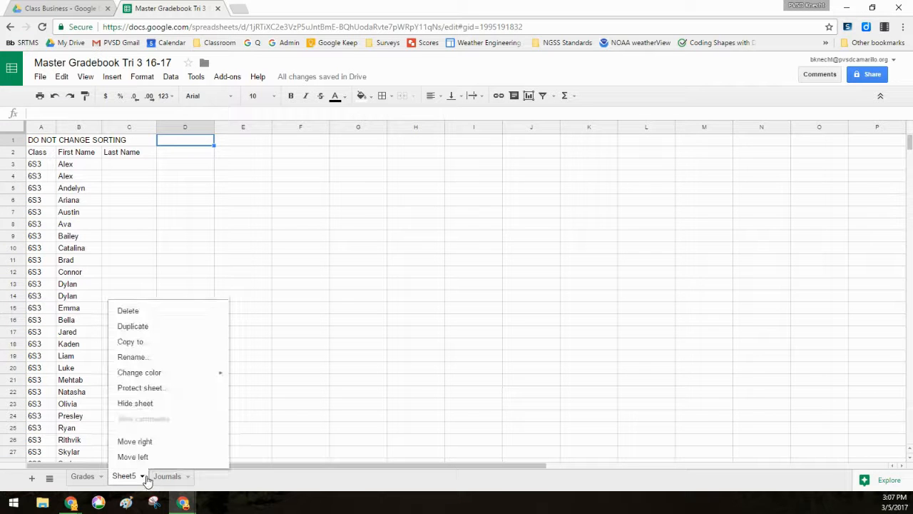
{"action": "left_click", "coordinate": [133, 357]}
{"action": "type", "text": "Feedback"}
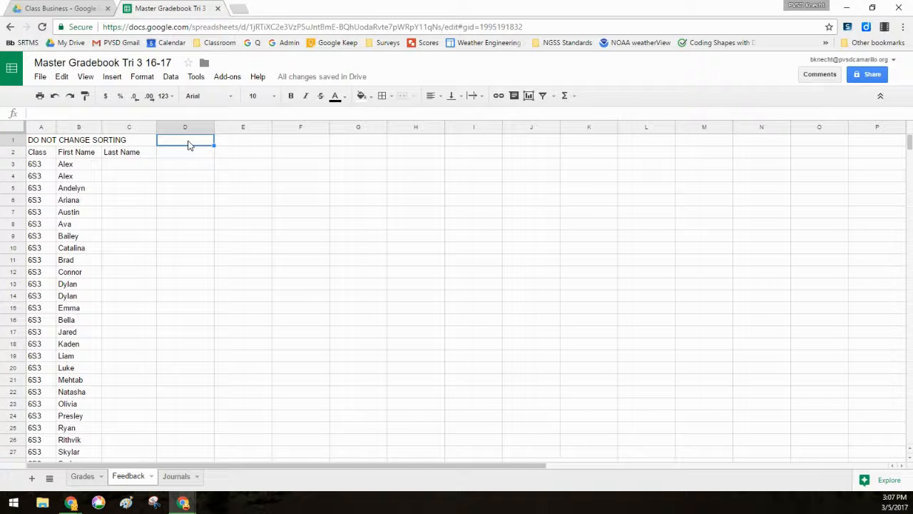
Enter =ARRAYFORMULA(Grades!D1:Z2) in Feedback D1 to pull assignment numbers and titles.
{"action": "type", "text": "=array"}
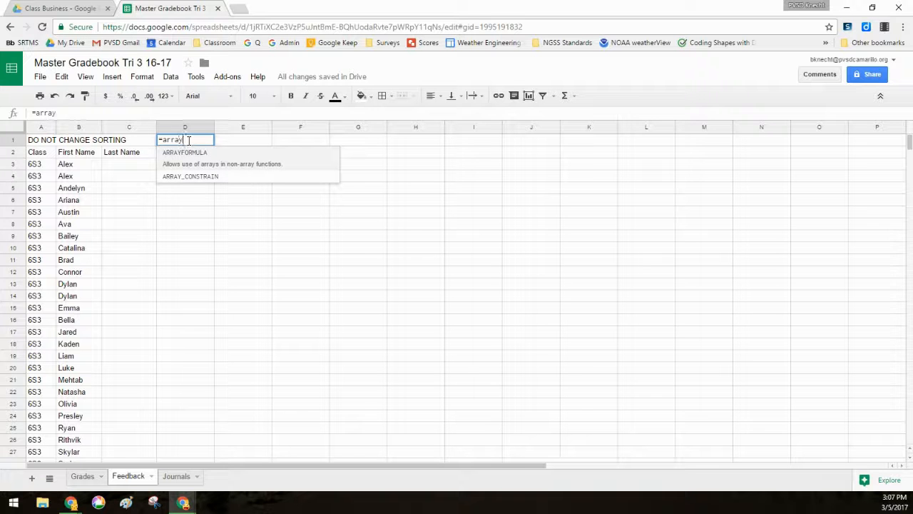
{"action": "left_click", "coordinate": [184, 152]}
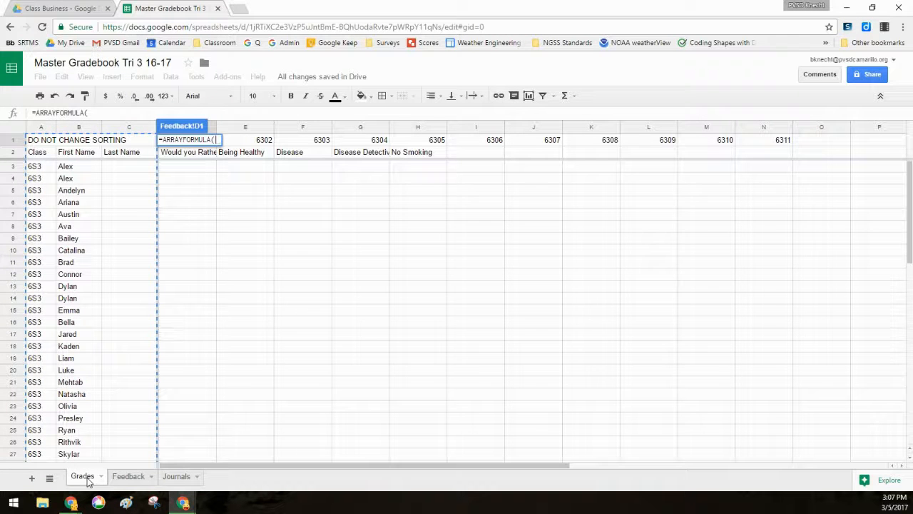
{"action": "type", "text": "Grades!"}
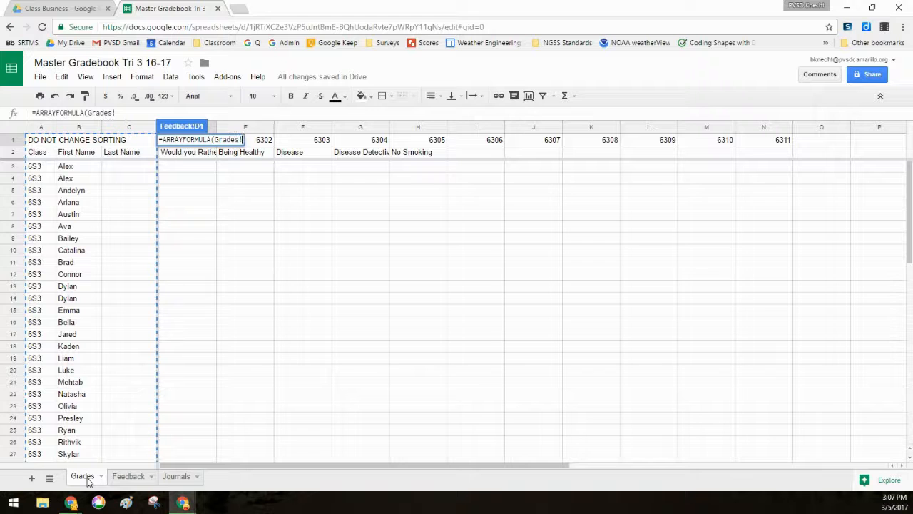
{"action": "type", "text": "D1:"}
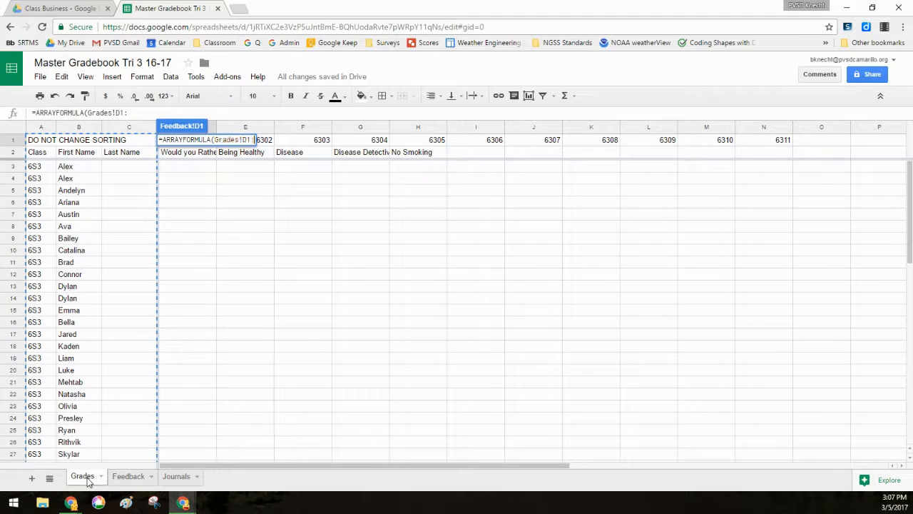
{"action": "type", "text": "Z2"}
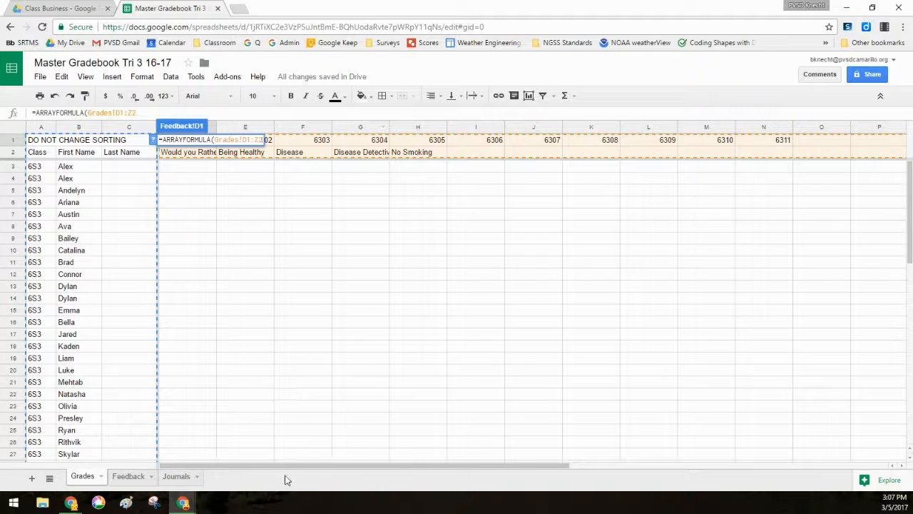
{"action": "scroll", "scroll_direction": "right", "scroll_amount": 3}
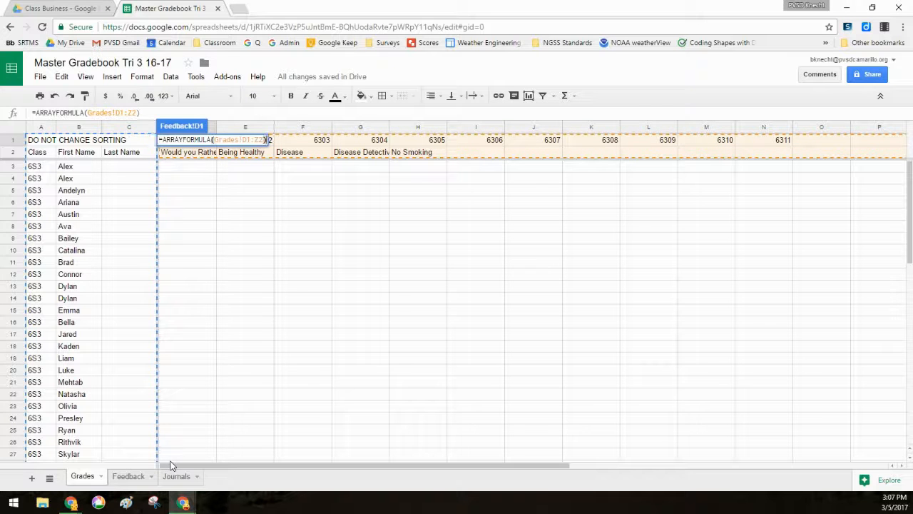
{"action": "left_click", "coordinate": [186, 140]}
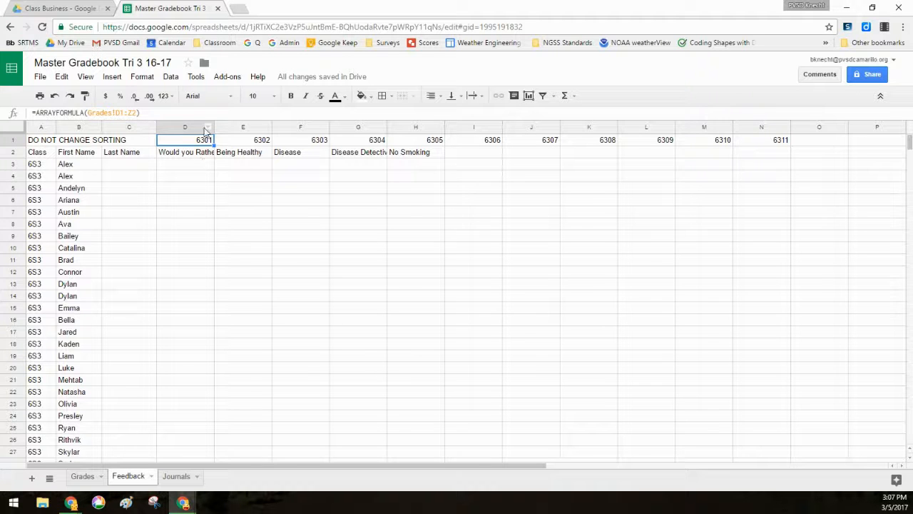
Freeze the Feedback sheet's heading rows, then return to Grades.
{"action": "left_click", "coordinate": [85, 77]}
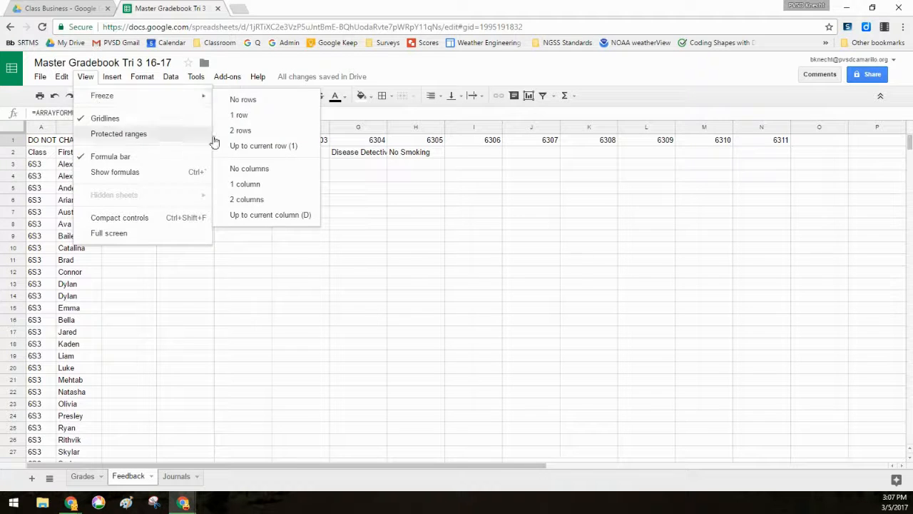
{"action": "left_click", "coordinate": [243, 100]}
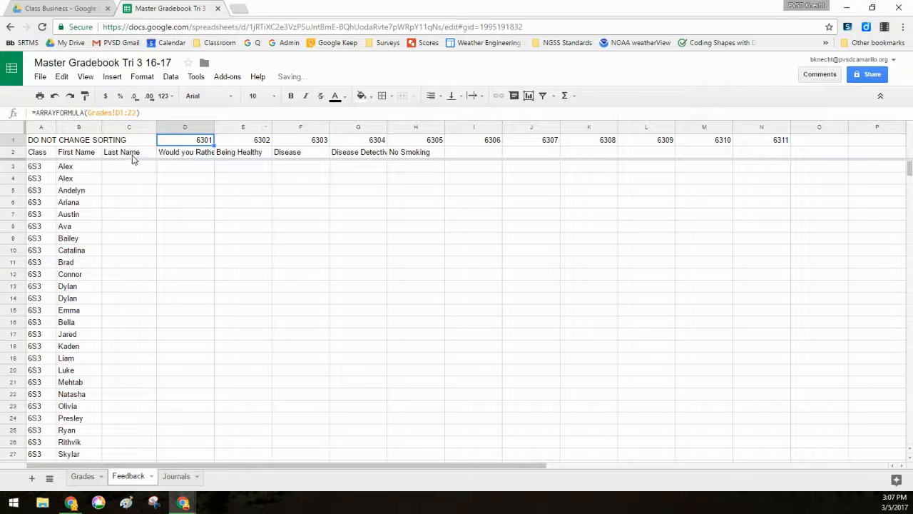
{"action": "left_click", "coordinate": [86, 78]}
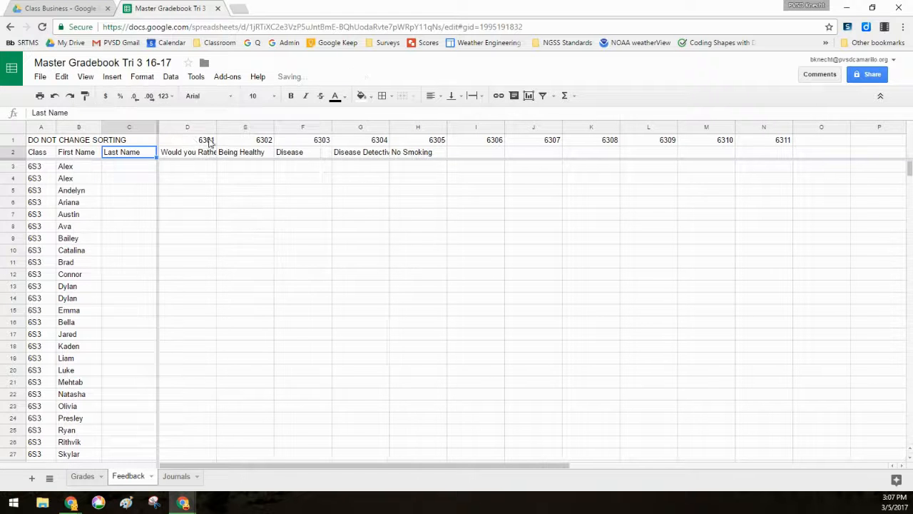
{"action": "left_click", "coordinate": [188, 151]}
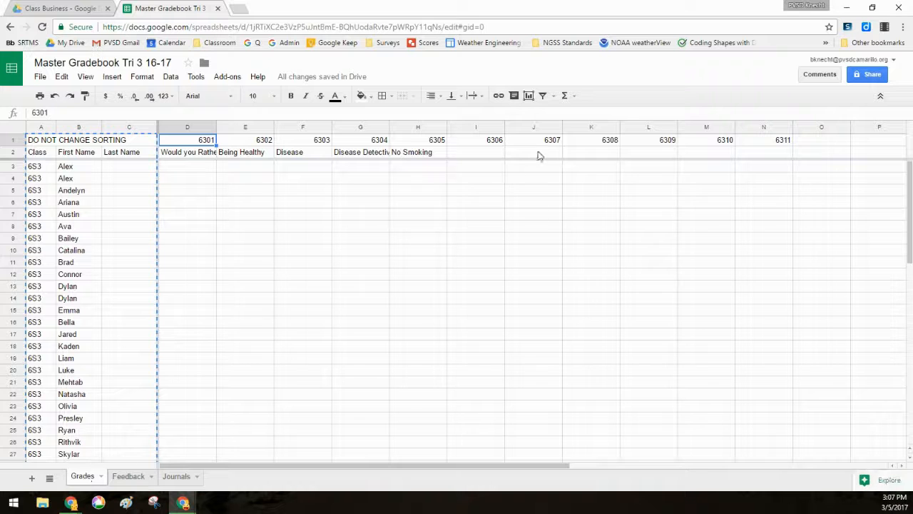
Title assignment 6307 Earthquakes on Grades and check it appears on Feedback.
{"action": "left_click", "coordinate": [534, 151]}
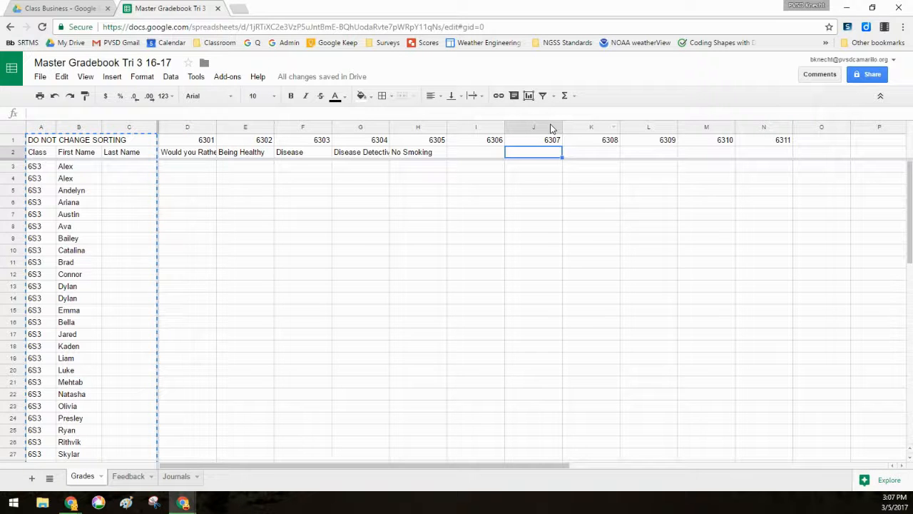
{"action": "type", "text": "Earthquakes"}
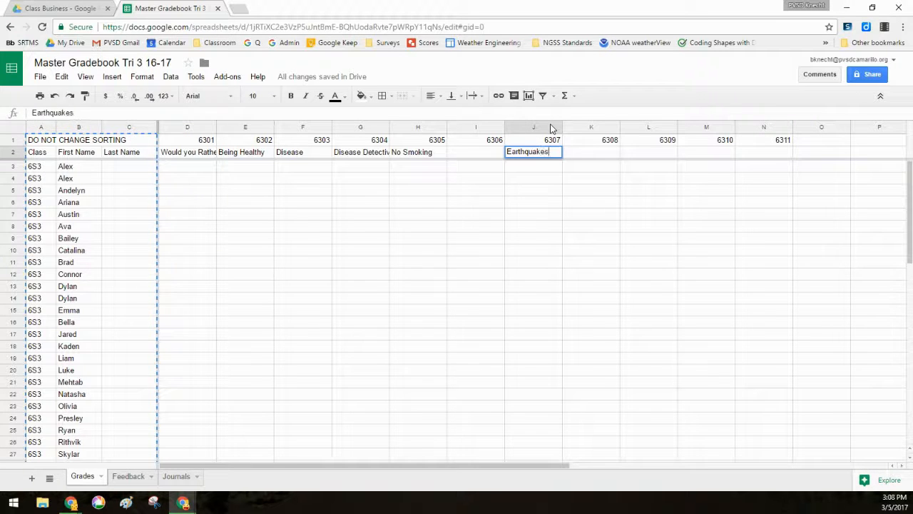
{"action": "key", "text": "Return"}
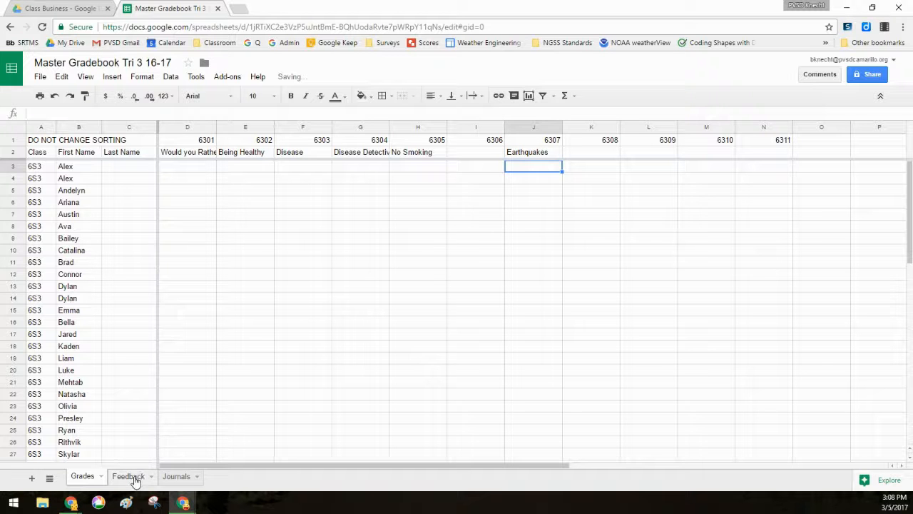
{"action": "left_click", "coordinate": [534, 152]}
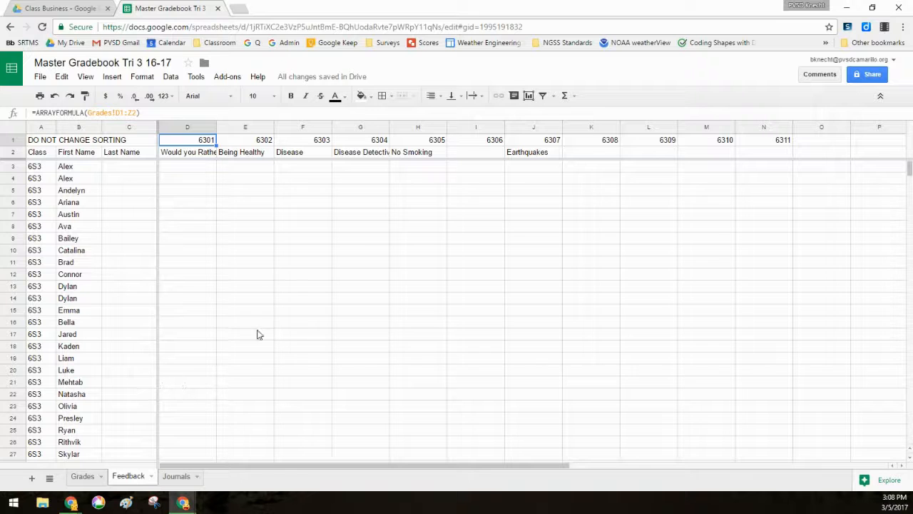
{"action": "mouse_move", "coordinate": [228, 362]}
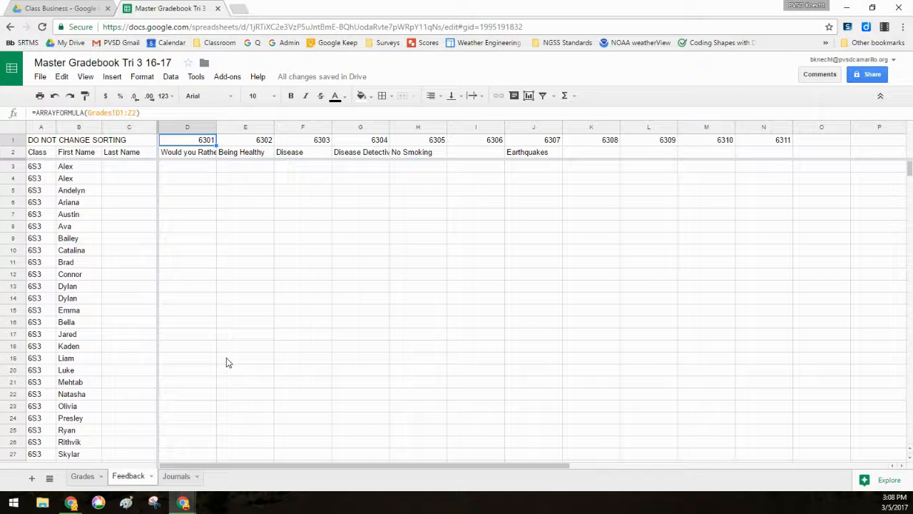
{"action": "mouse_move", "coordinate": [240, 368]}
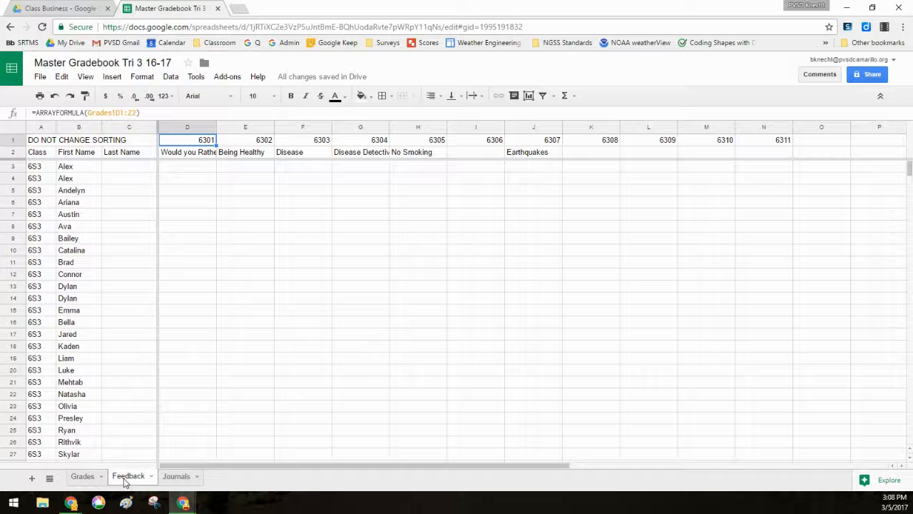
{"action": "mouse_move", "coordinate": [311, 374]}
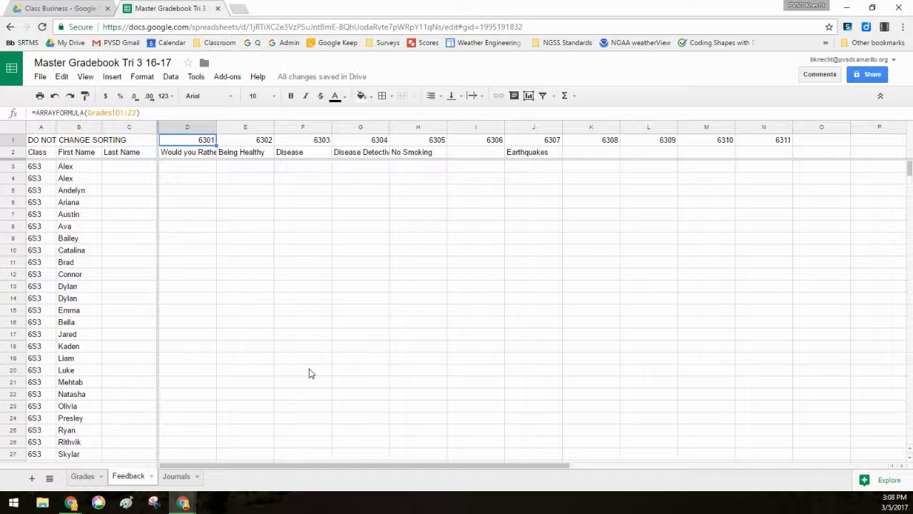
{"action": "mouse_move", "coordinate": [270, 391]}
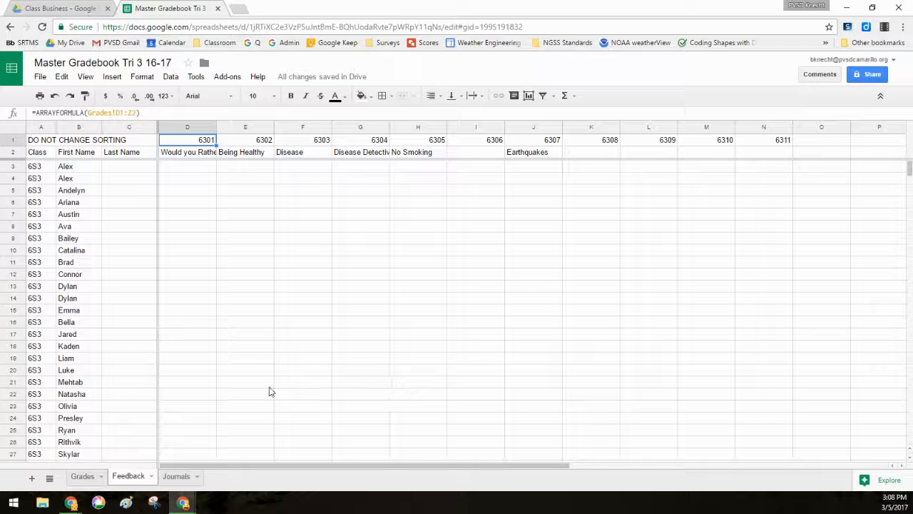
Return to the Grades sheet after reviewing the Feedback sheet's Earthquakes heading.
{"action": "left_click", "coordinate": [534, 166]}
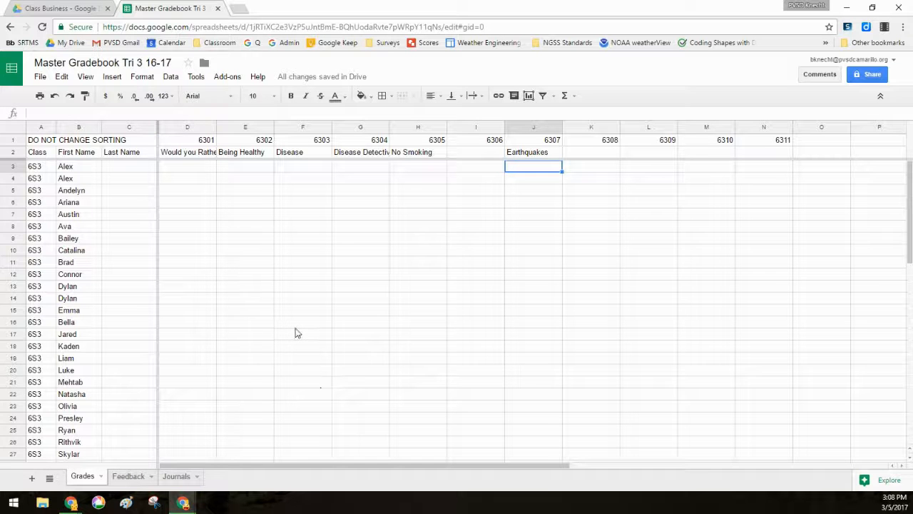